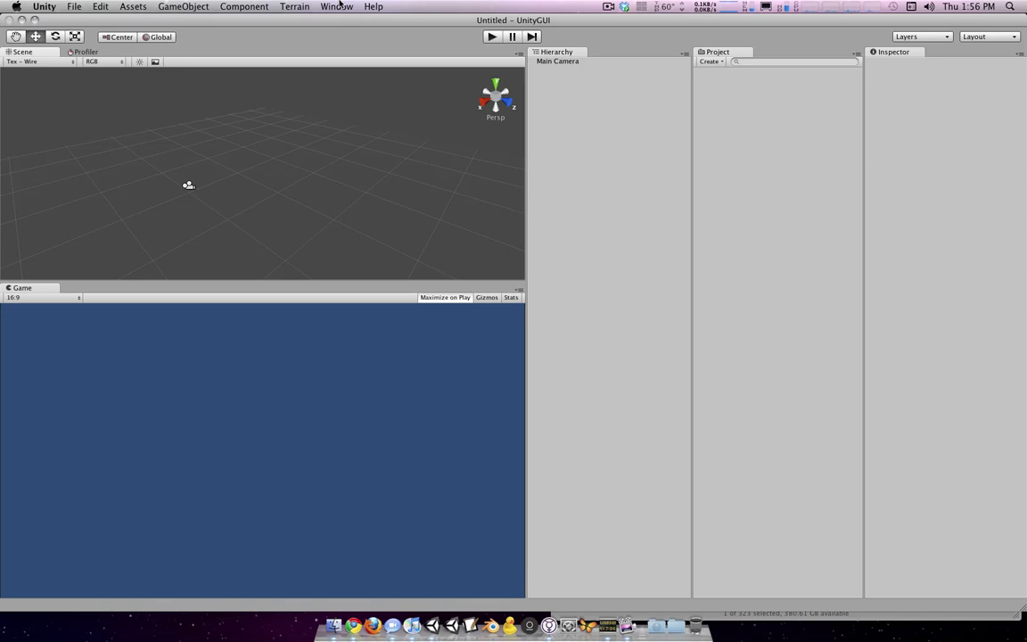
Save the current scene under the name Title.
left_click(335, 7)
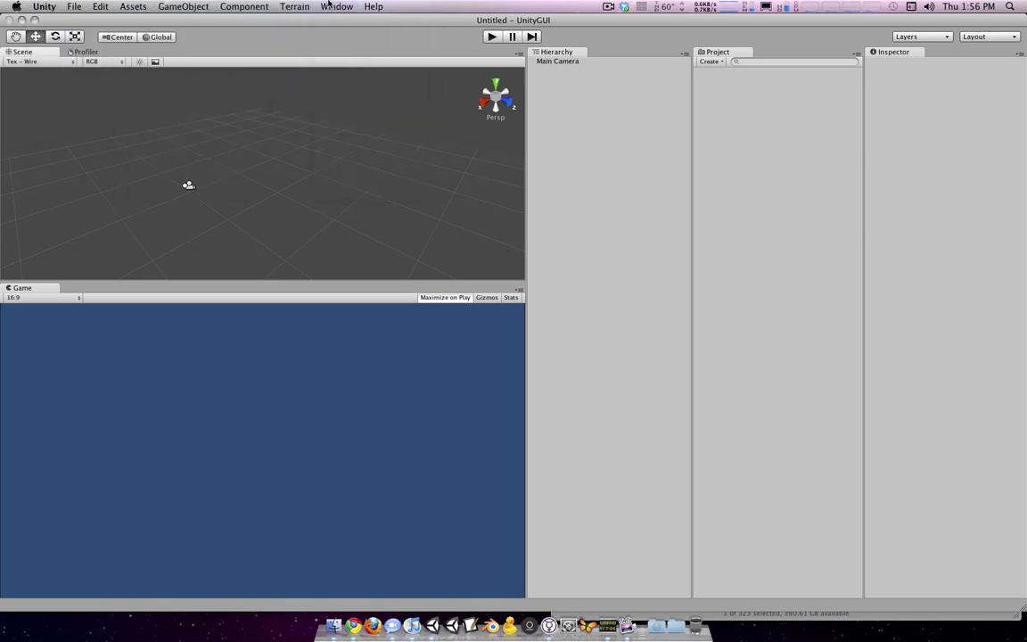
mouse_move(389, 122)
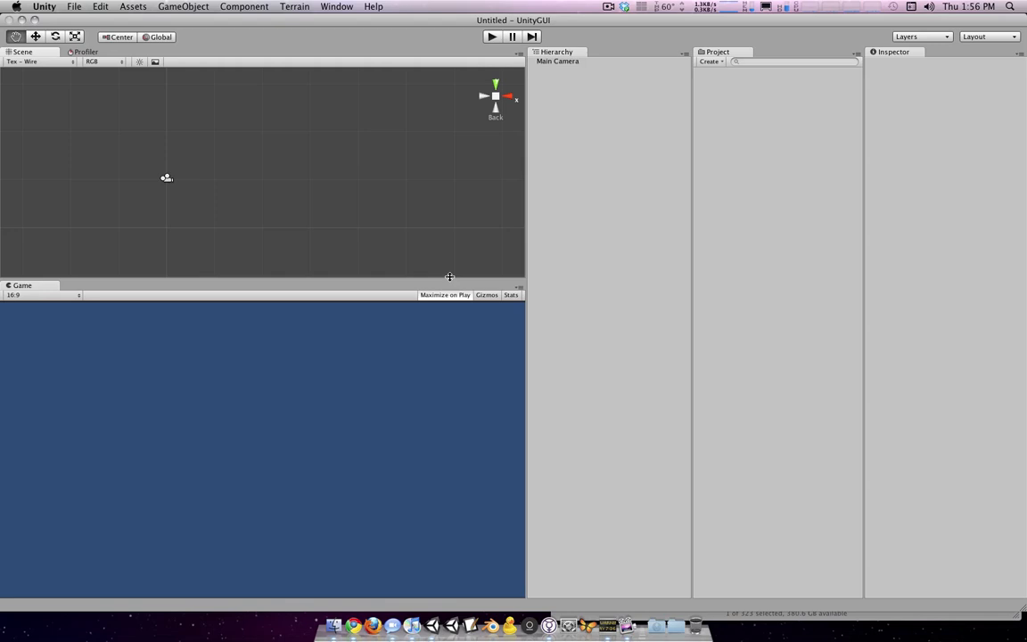
mouse_move(479, 114)
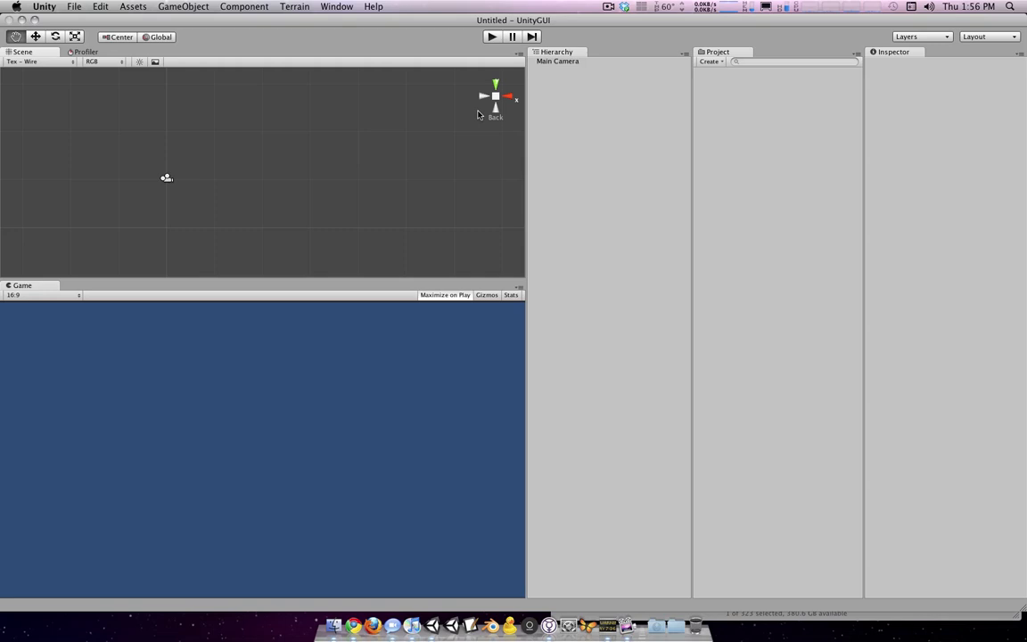
mouse_move(480, 125)
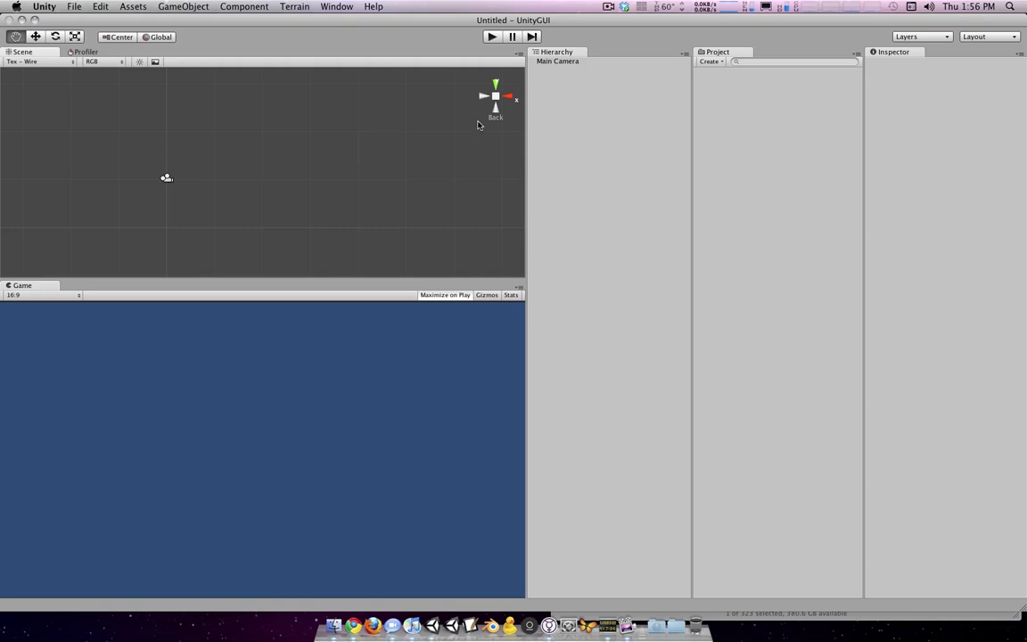
mouse_move(660, 39)
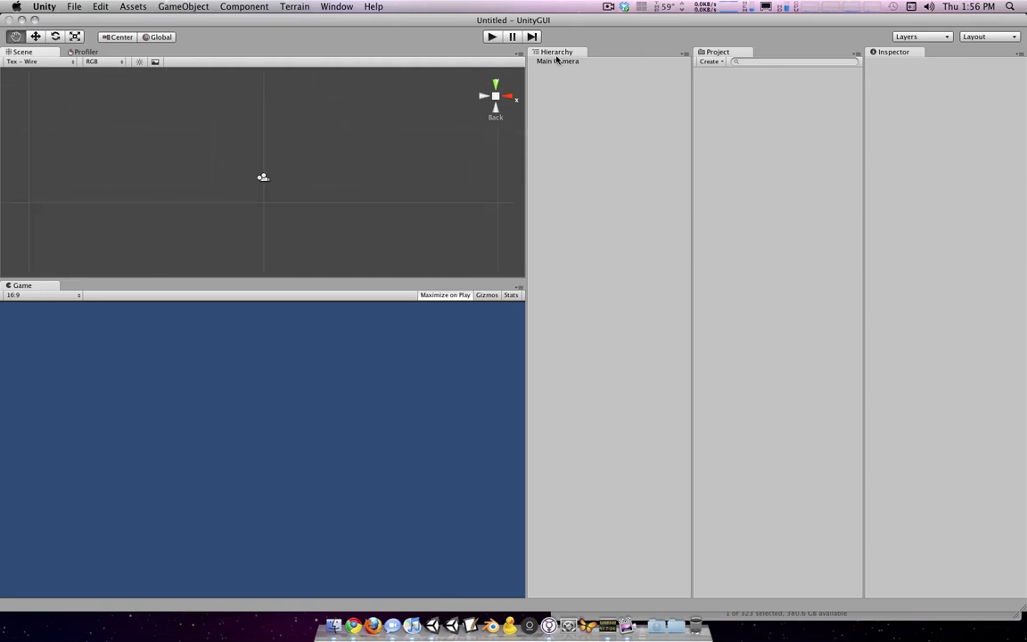
left_click(556, 60)
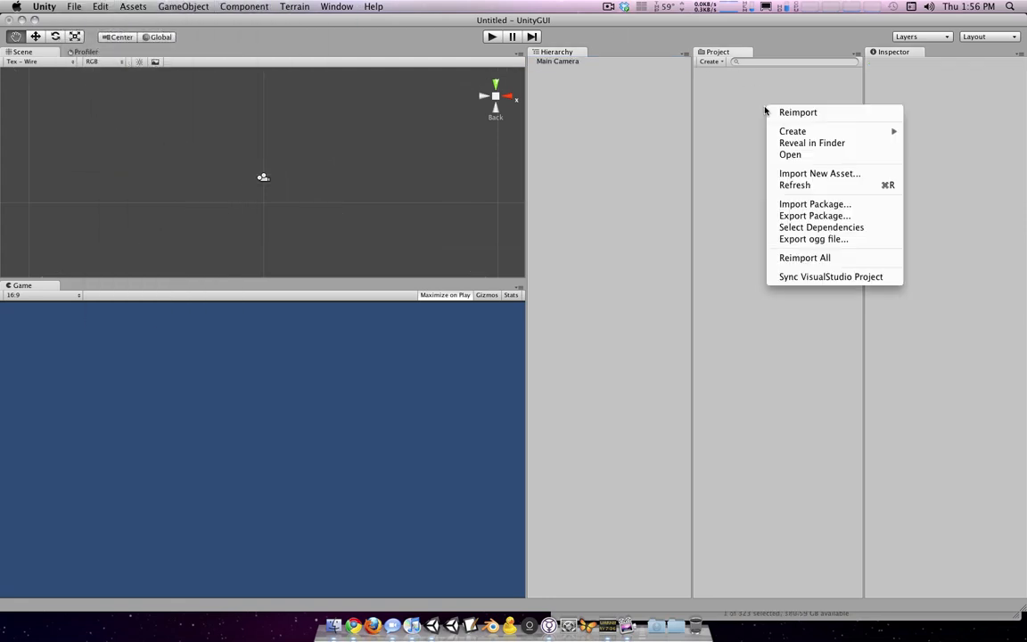
left_click(132, 7)
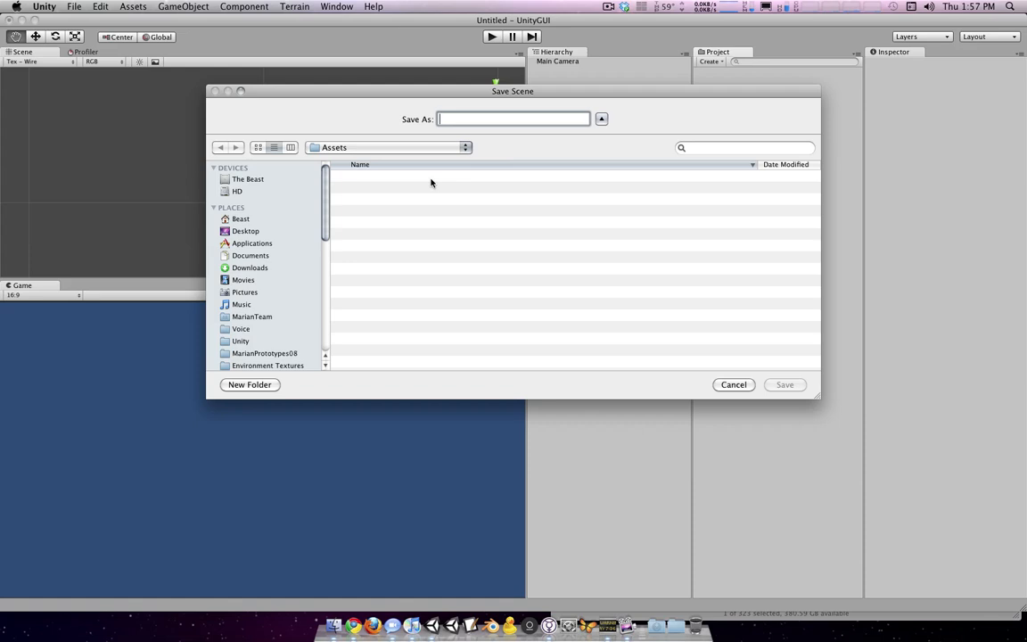
left_click(785, 385)
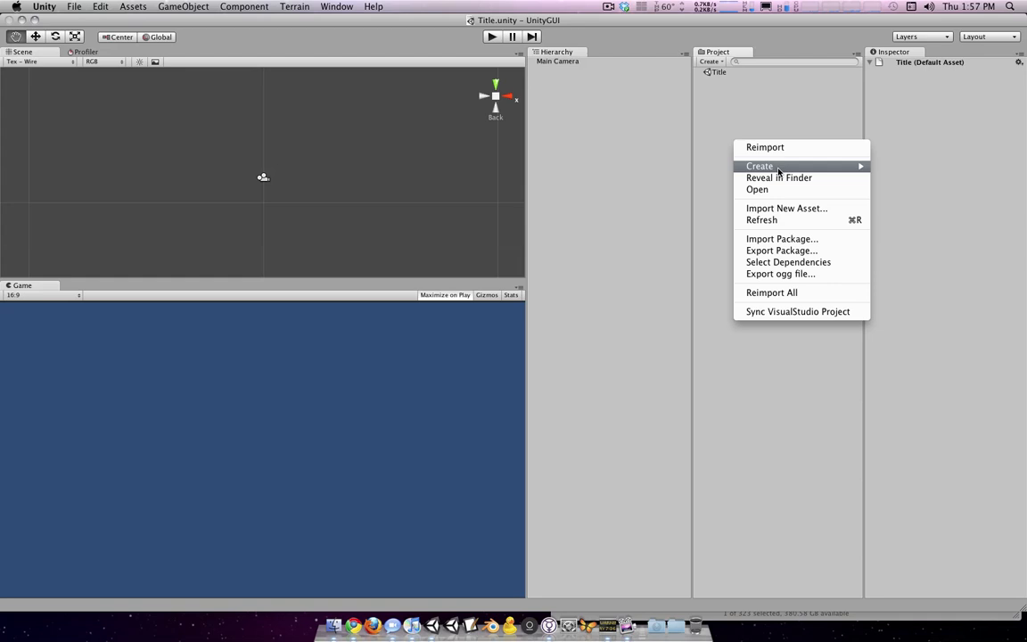
Create a new JavaScript script, rename it TitleGUI and open it for editing.
left_click(760, 166)
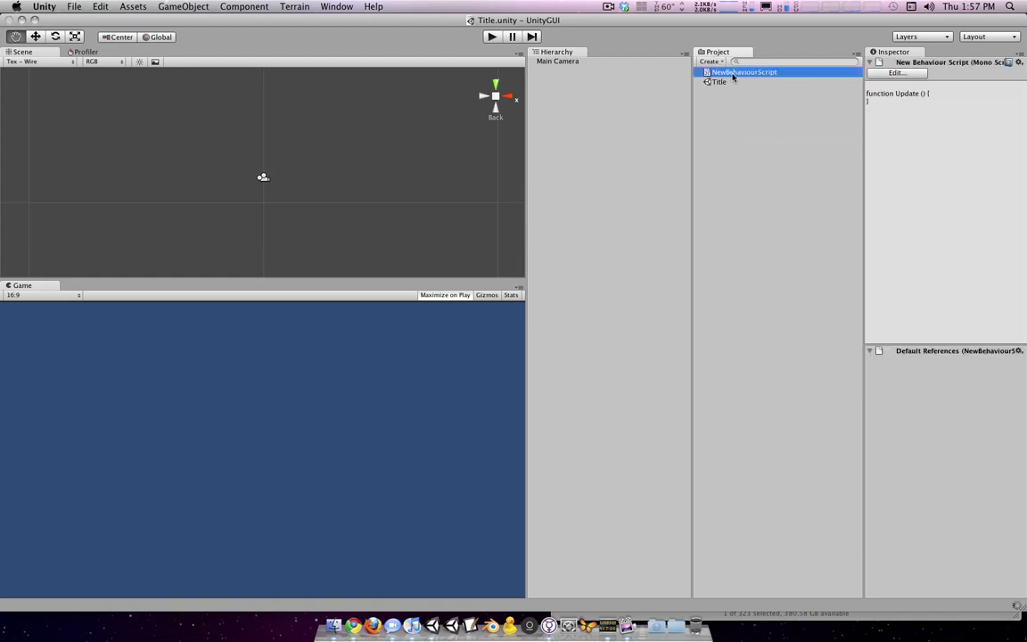
double_click(744, 71)
type("TitleGUI")
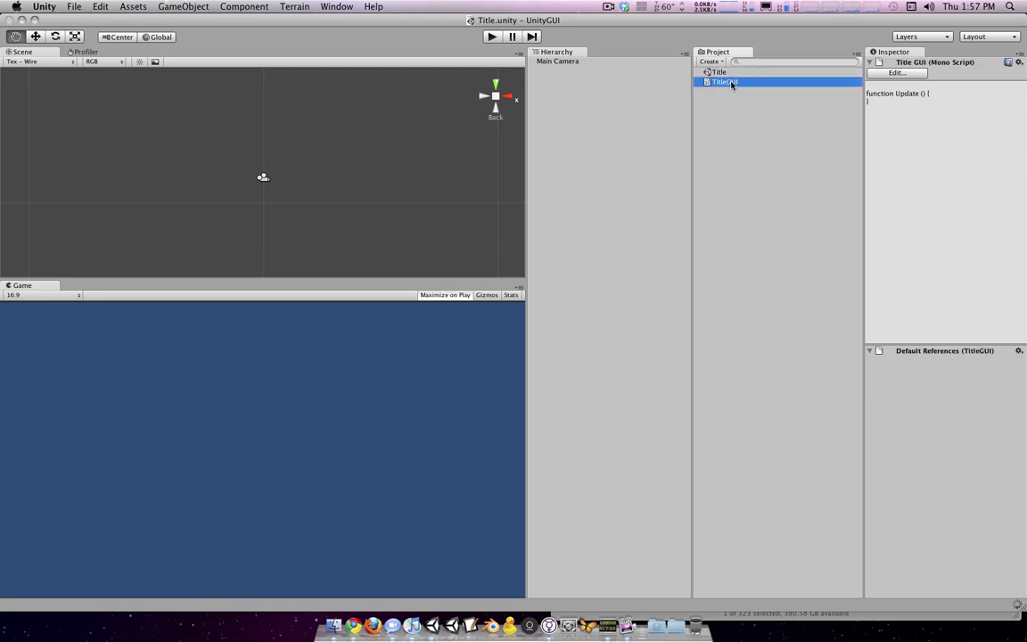
double_click(724, 82)
type("fu")
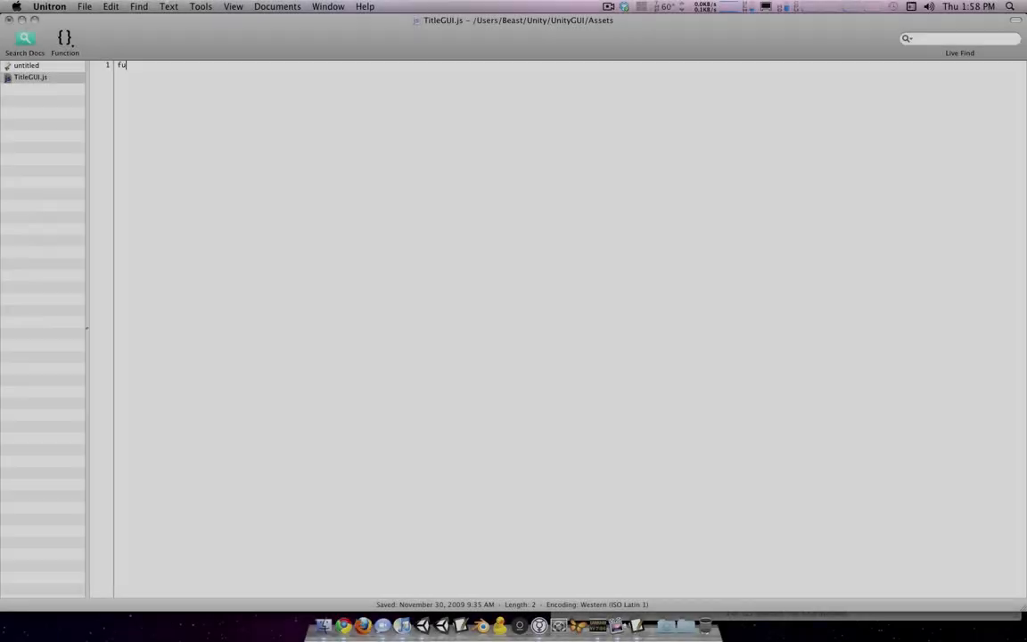
Declare the OnGUI function with its opening brace in TitleGUI.
type("nction")
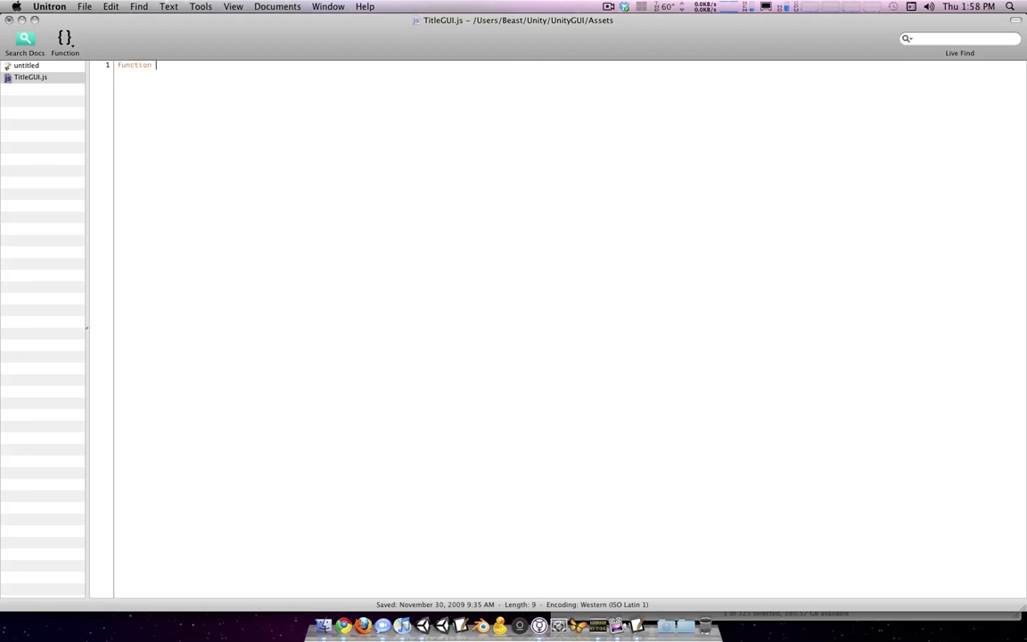
type("OnGUI()")
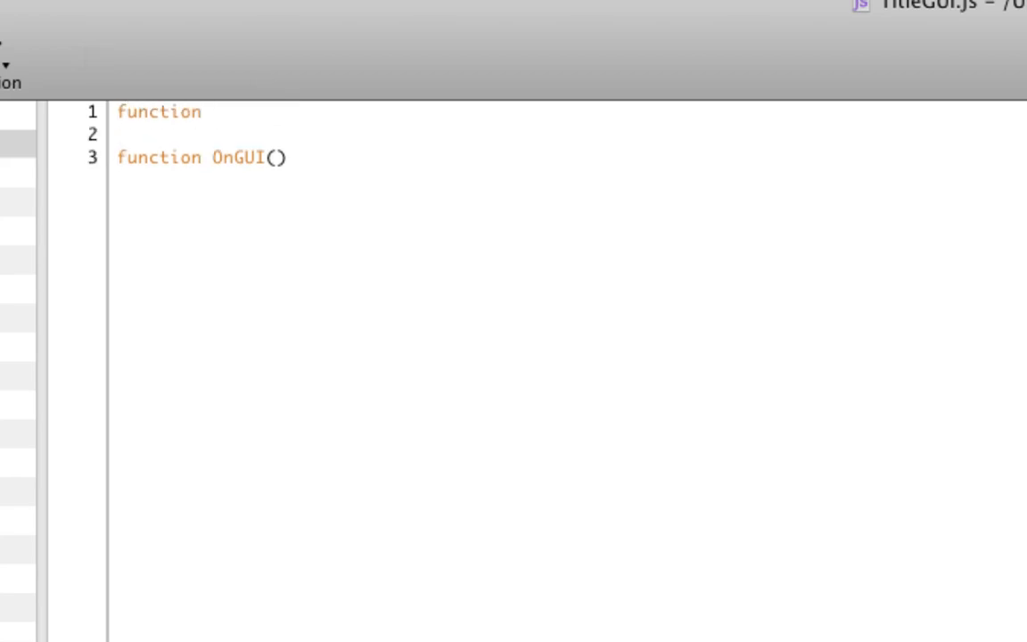
type("Update()")
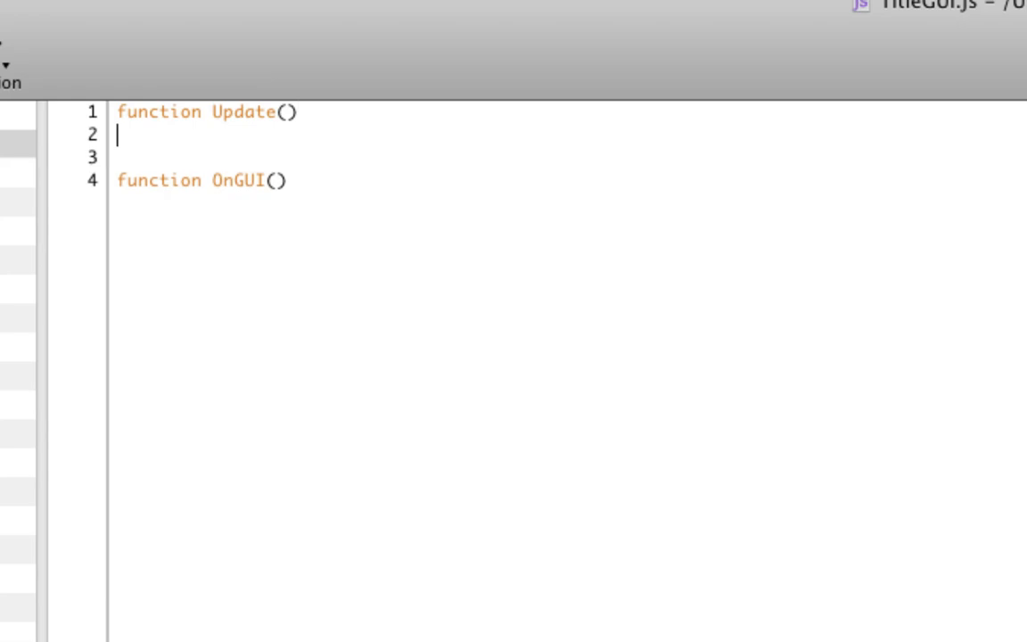
type("{")
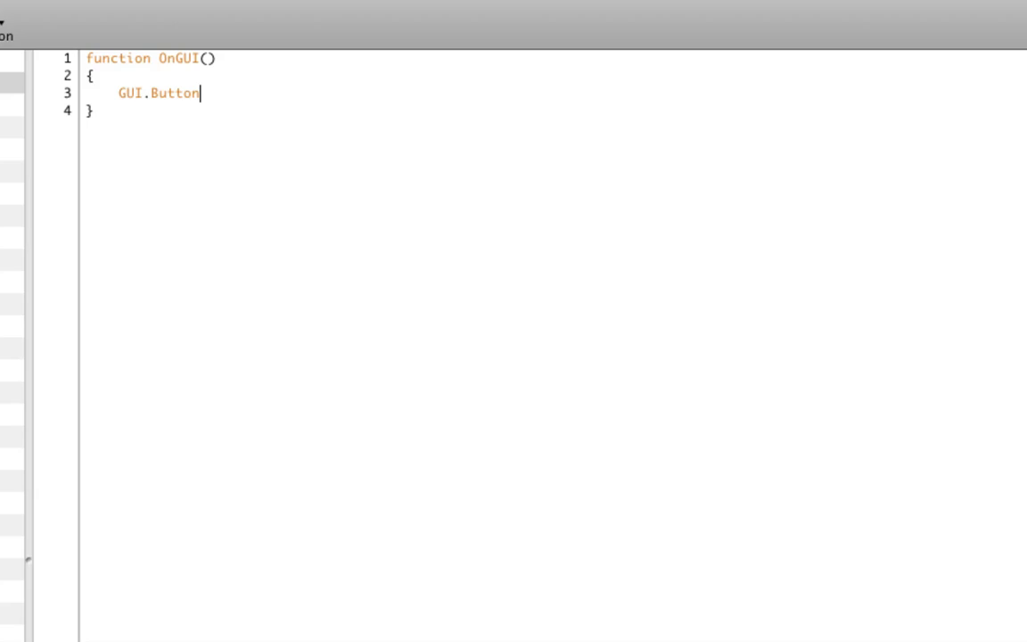
Add GUI.Button(Rect(0, 0, 200, 100), "Click Me!"); inside the function.
type("(")
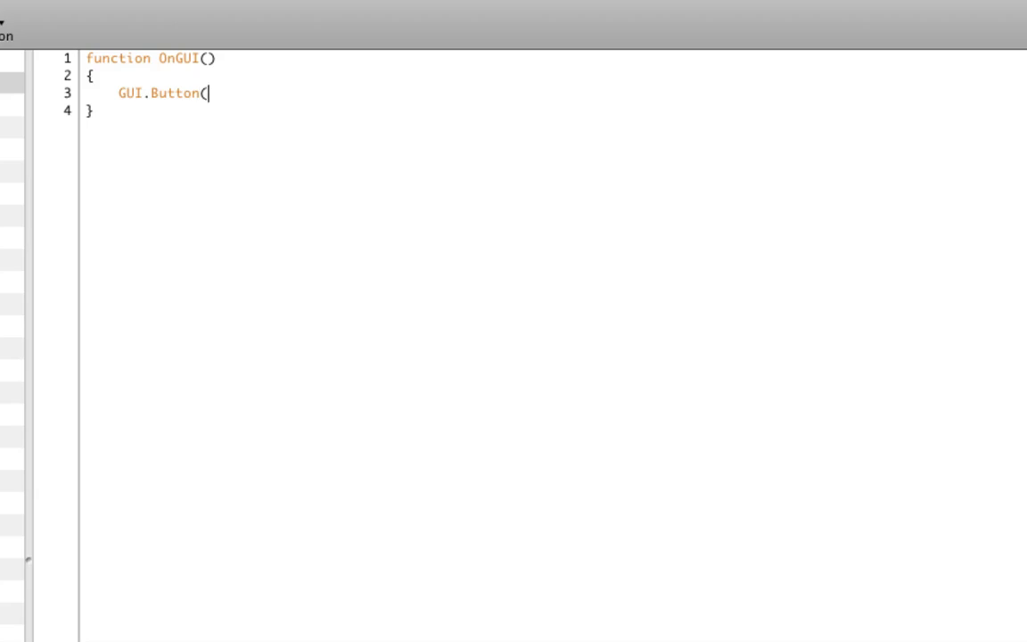
type("Rect(")
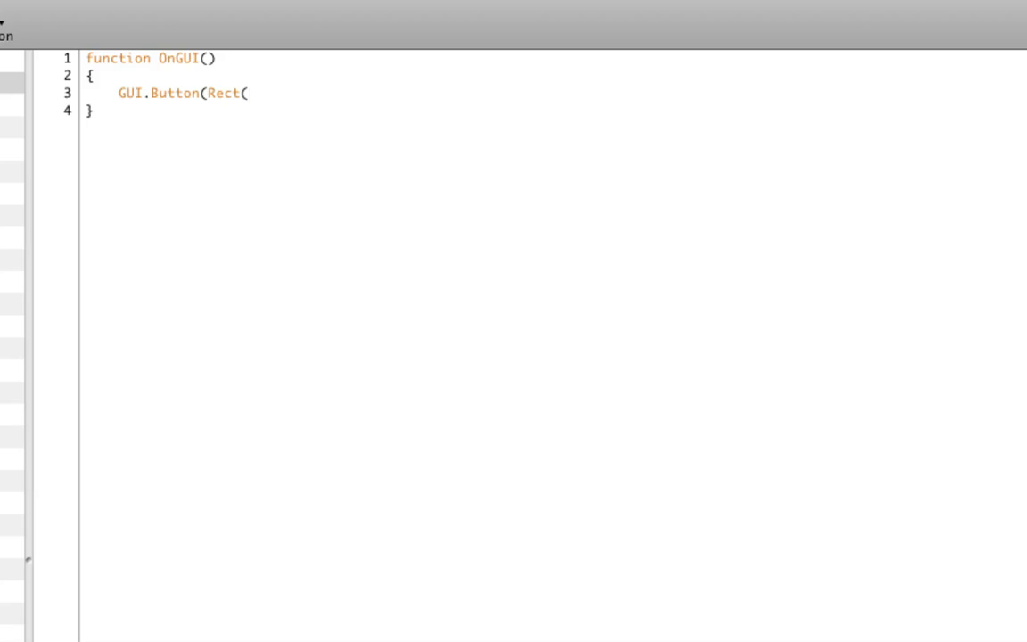
type("0, 0,")
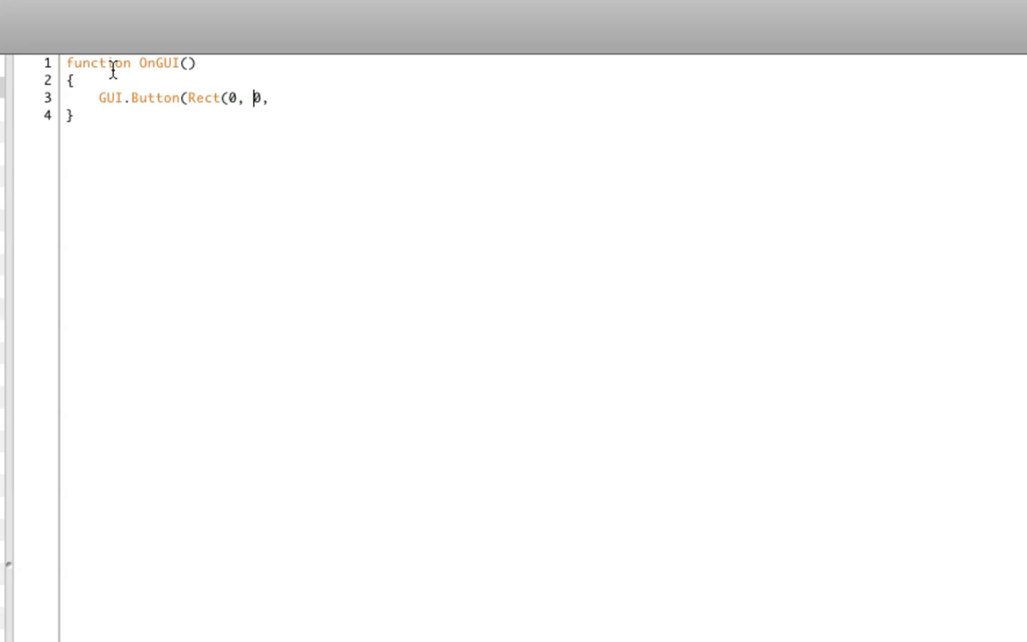
type("0")
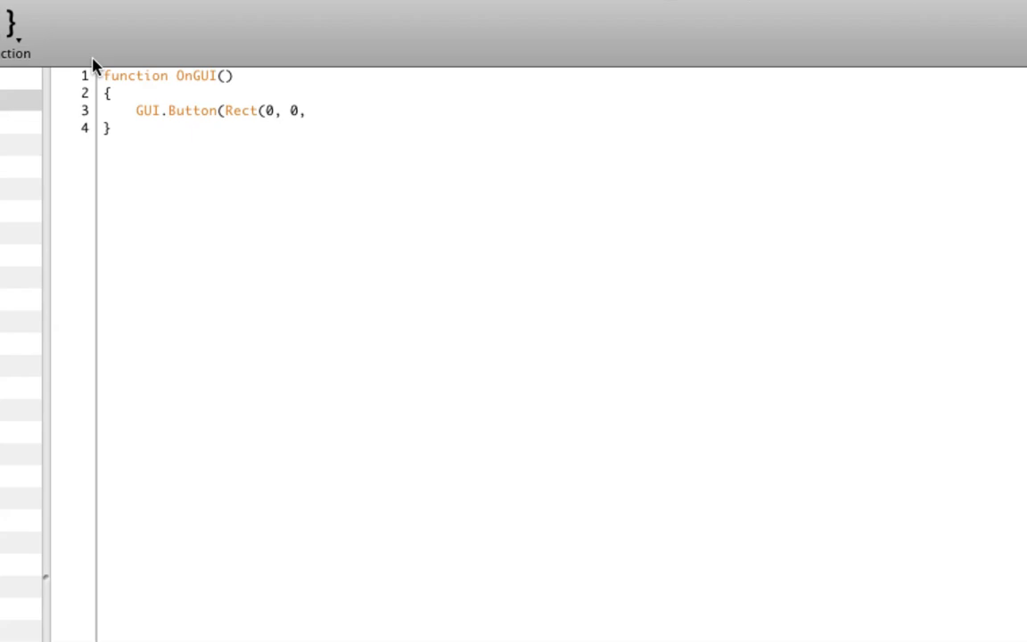
type("22")
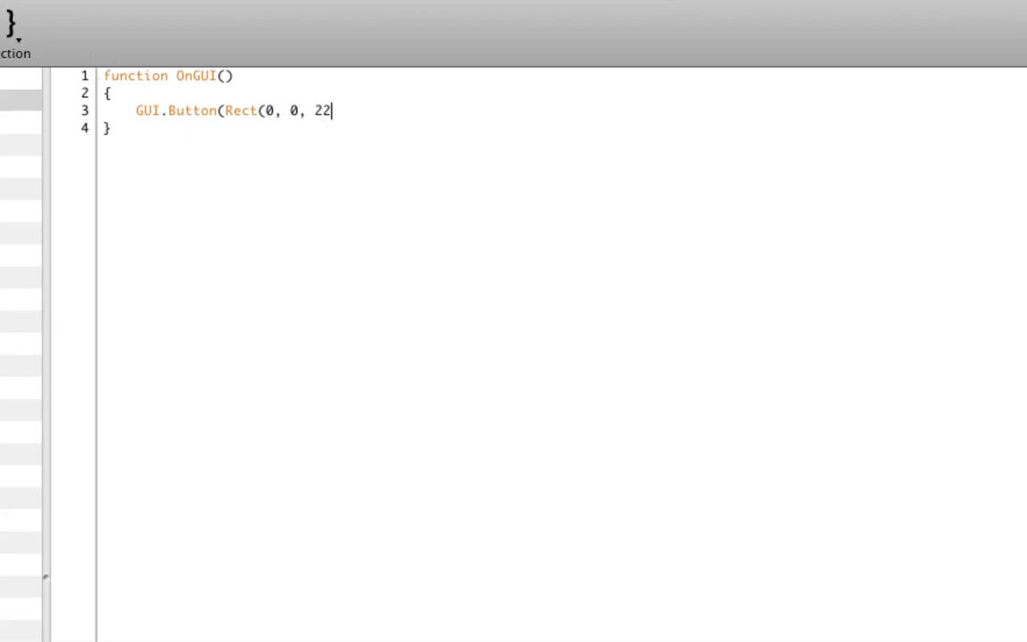
type("00, 100),")
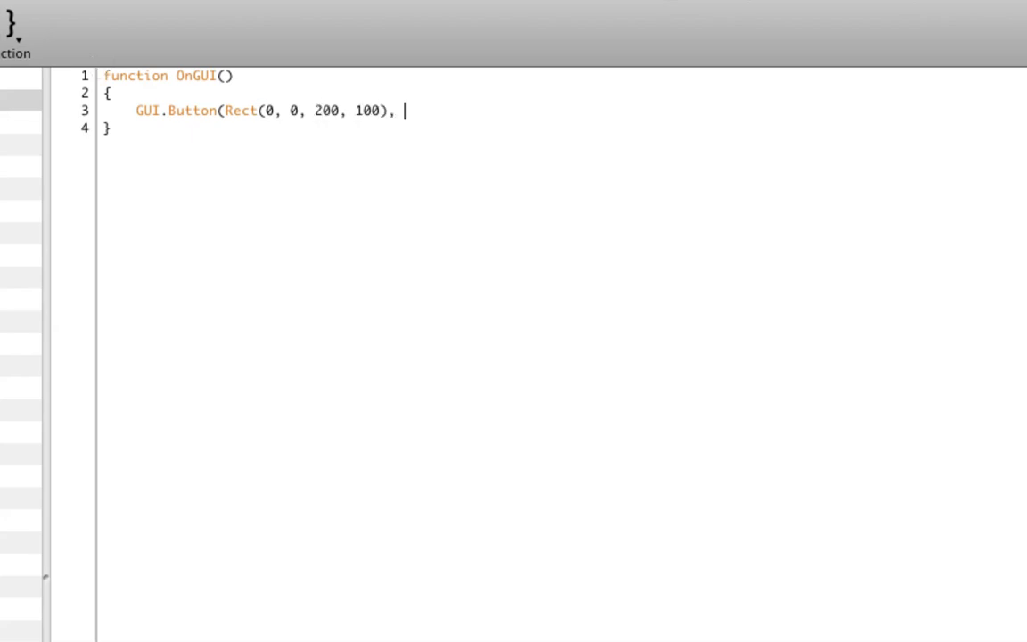
type("\"")
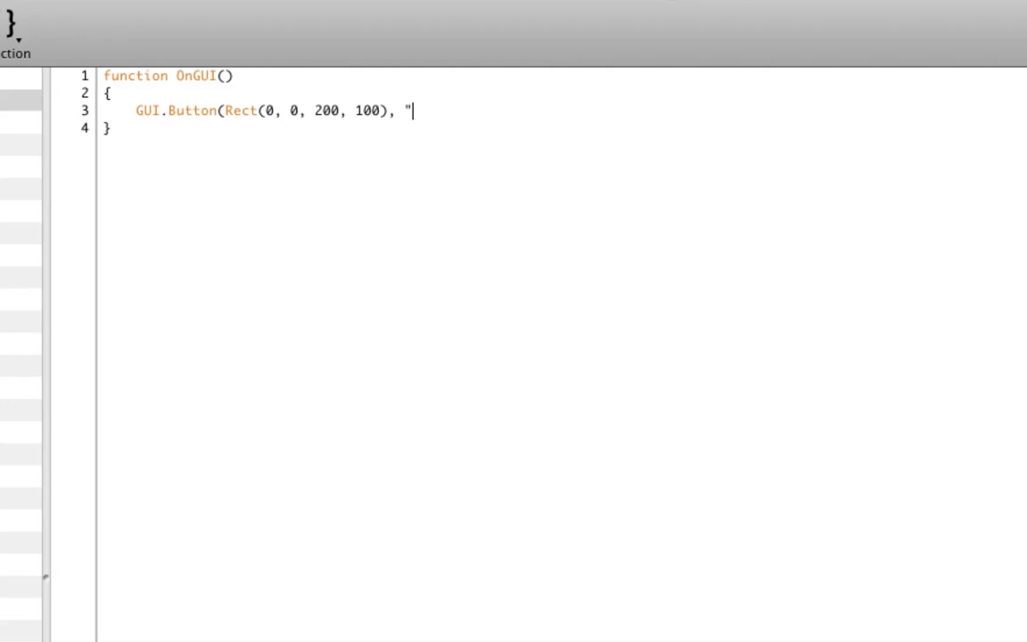
type("Click Me!\"")
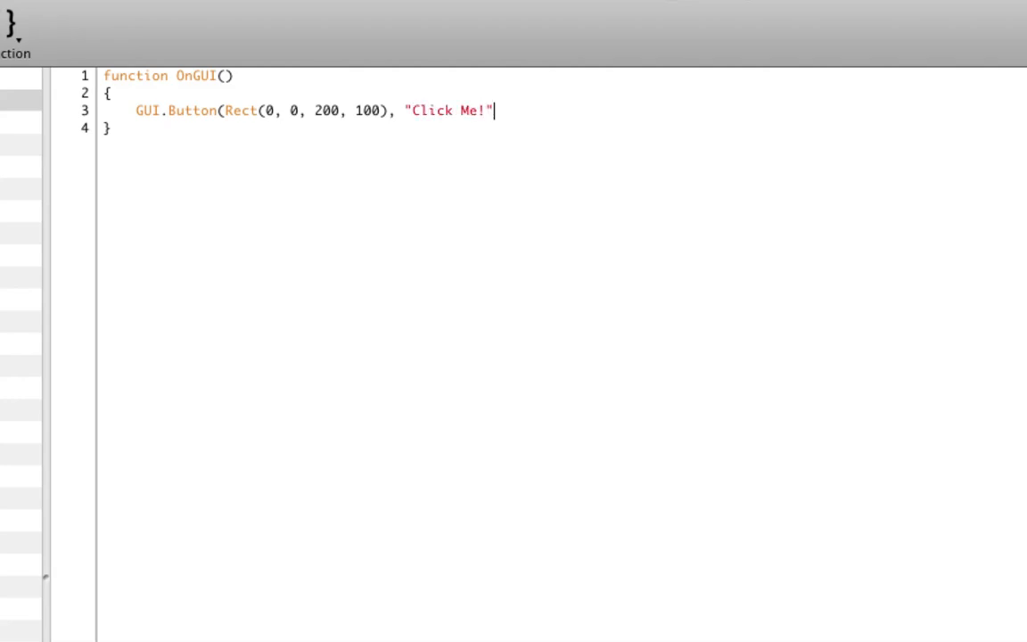
type(");")
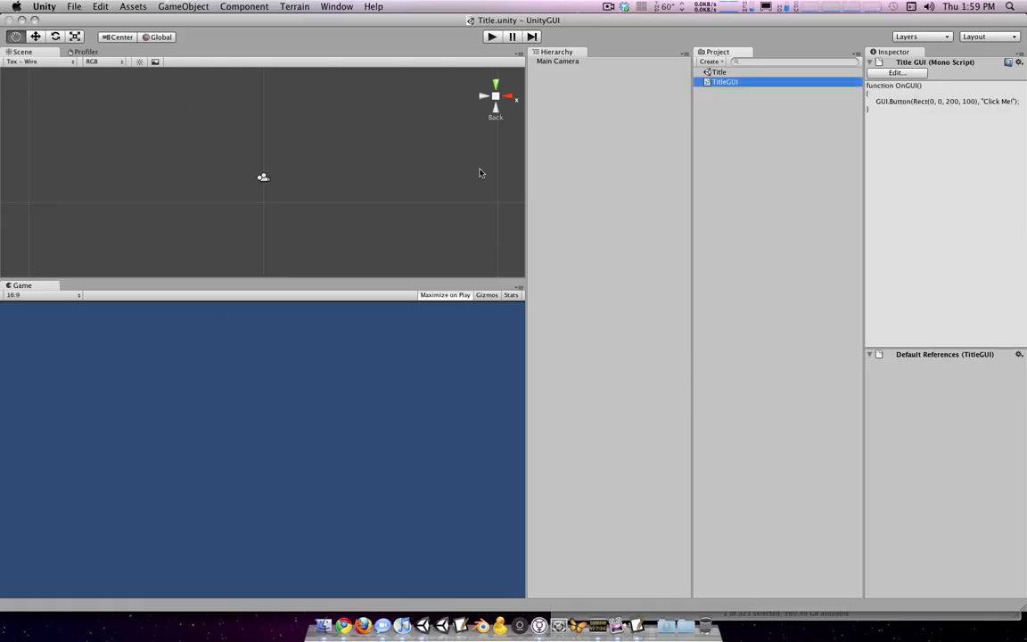
left_click(182, 7)
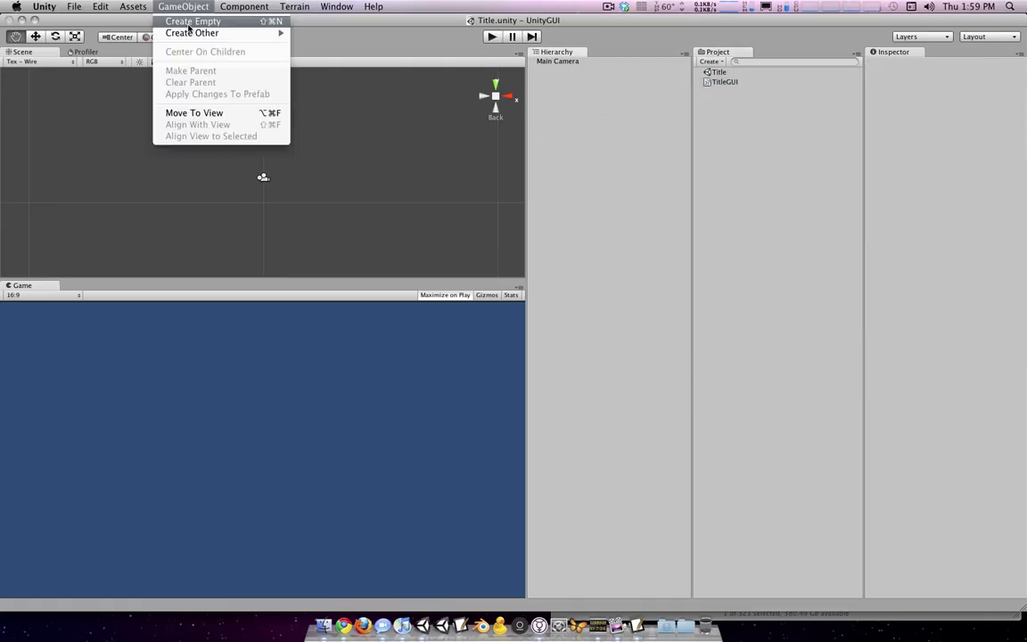
left_click(193, 21)
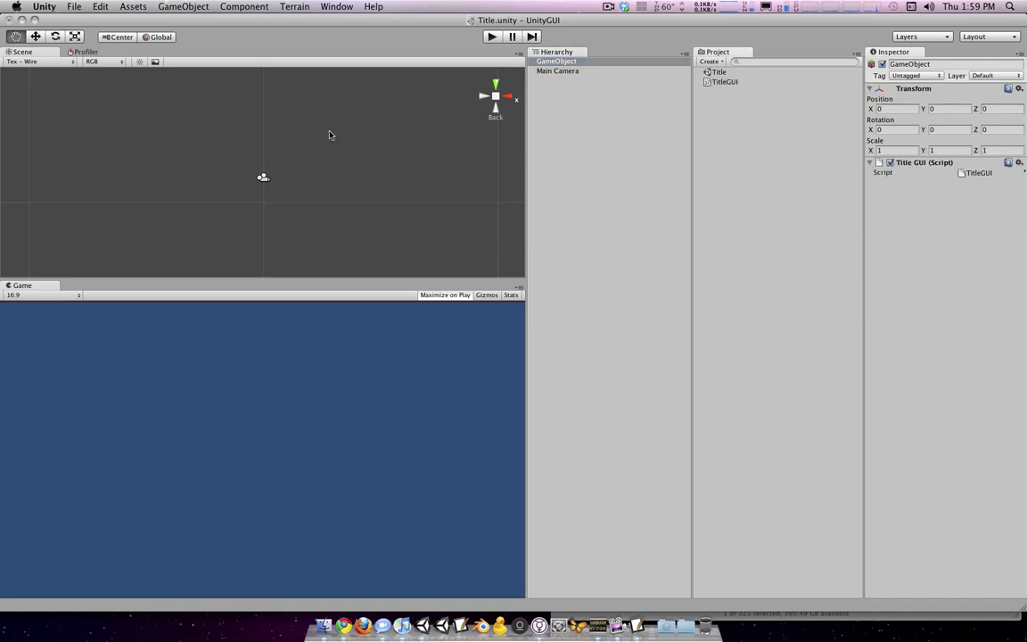
mouse_move(913, 185)
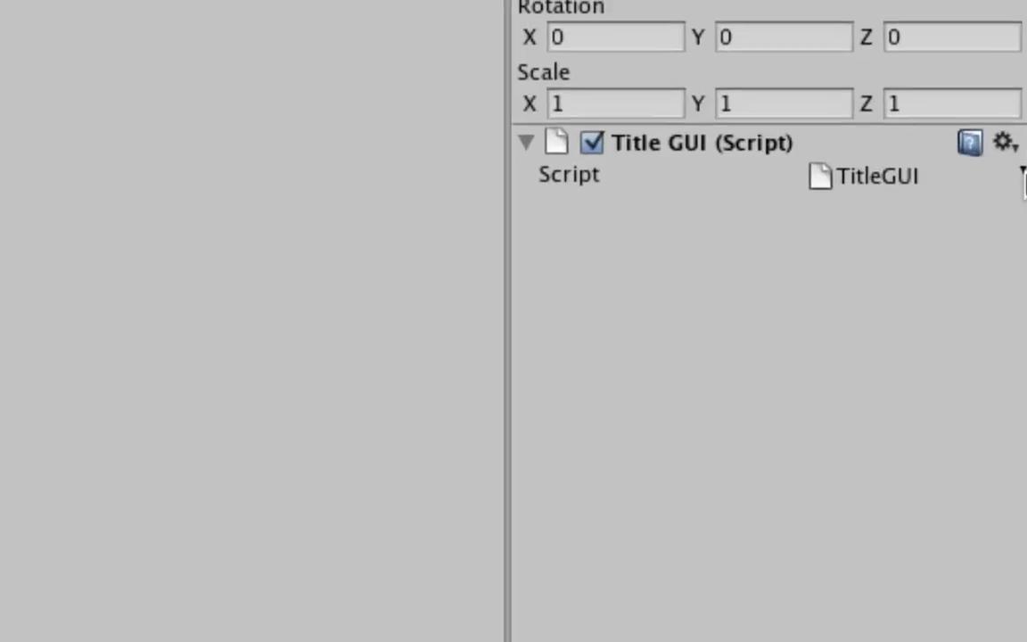
left_click(492, 35)
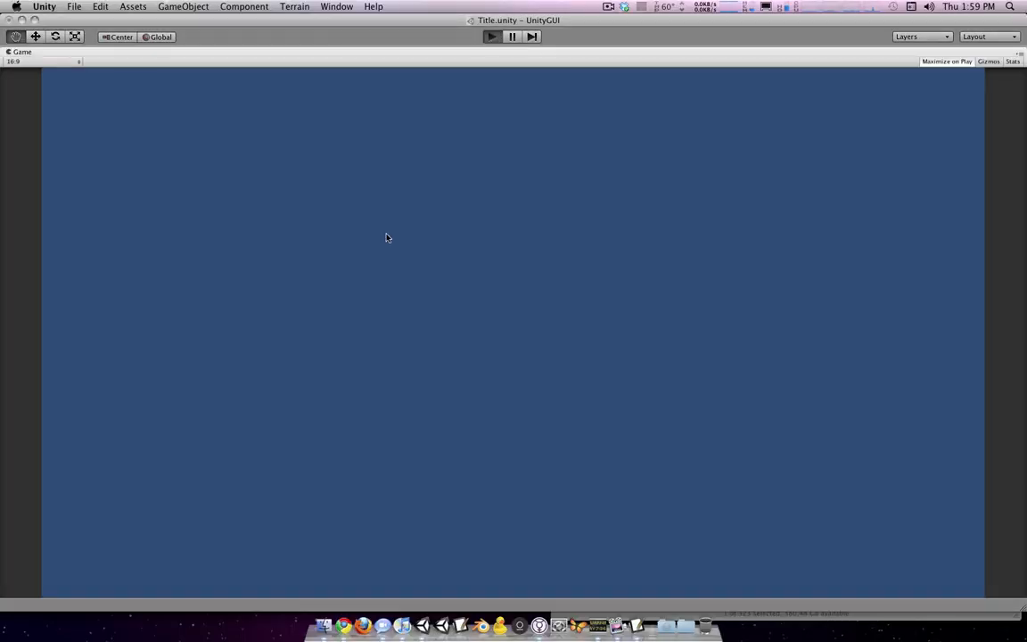
left_click(492, 36)
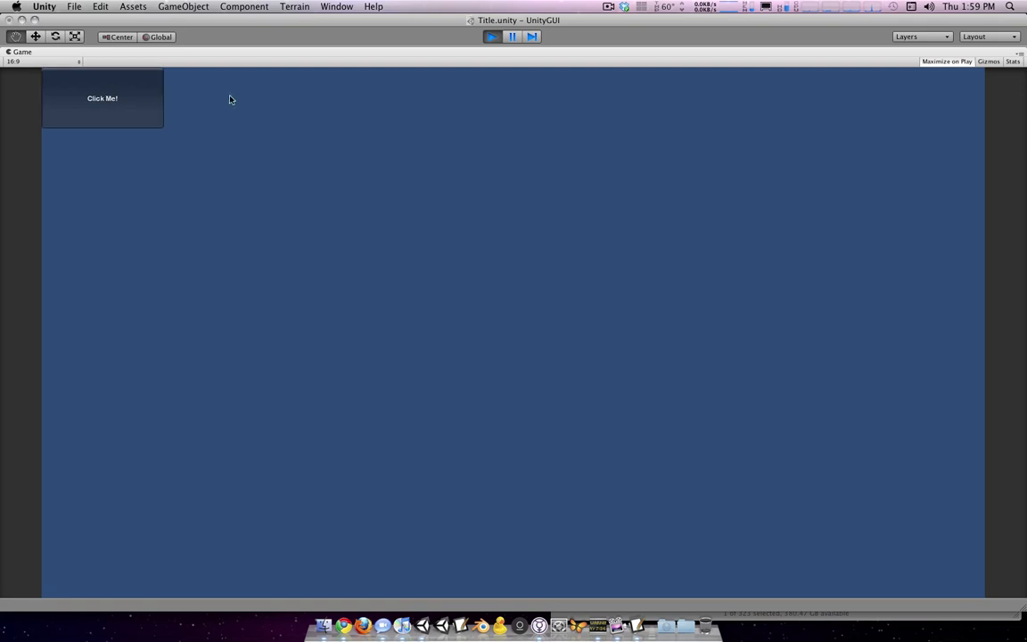
mouse_move(75, 92)
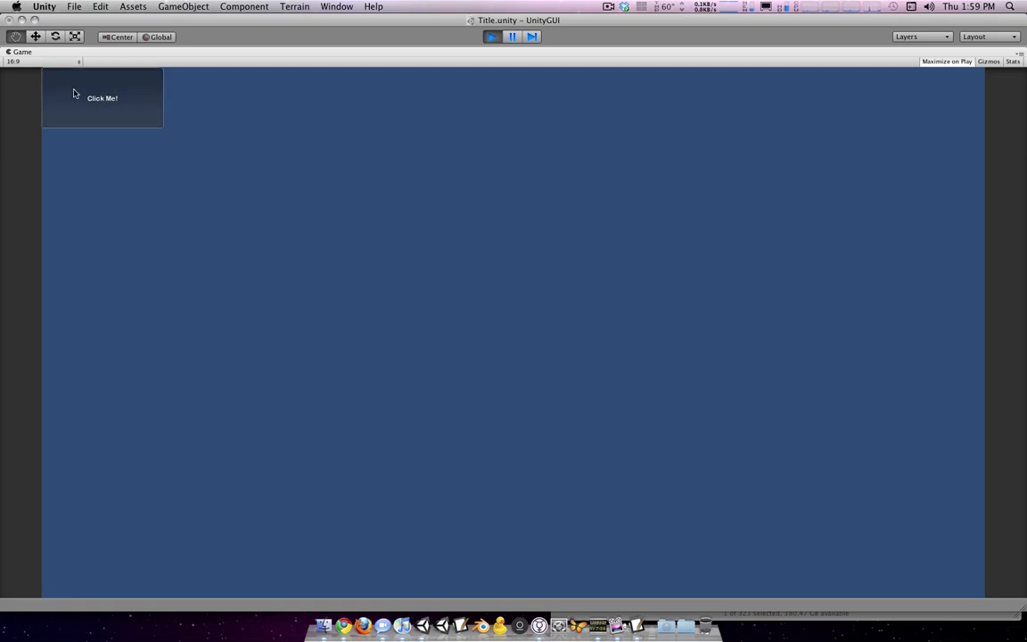
left_click(492, 35)
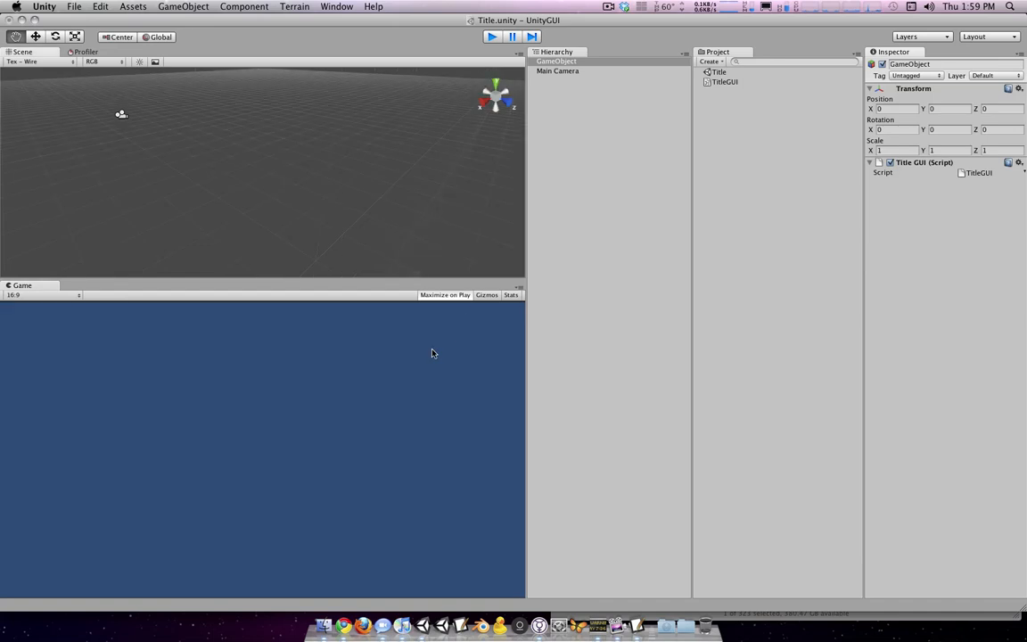
left_click(639, 624)
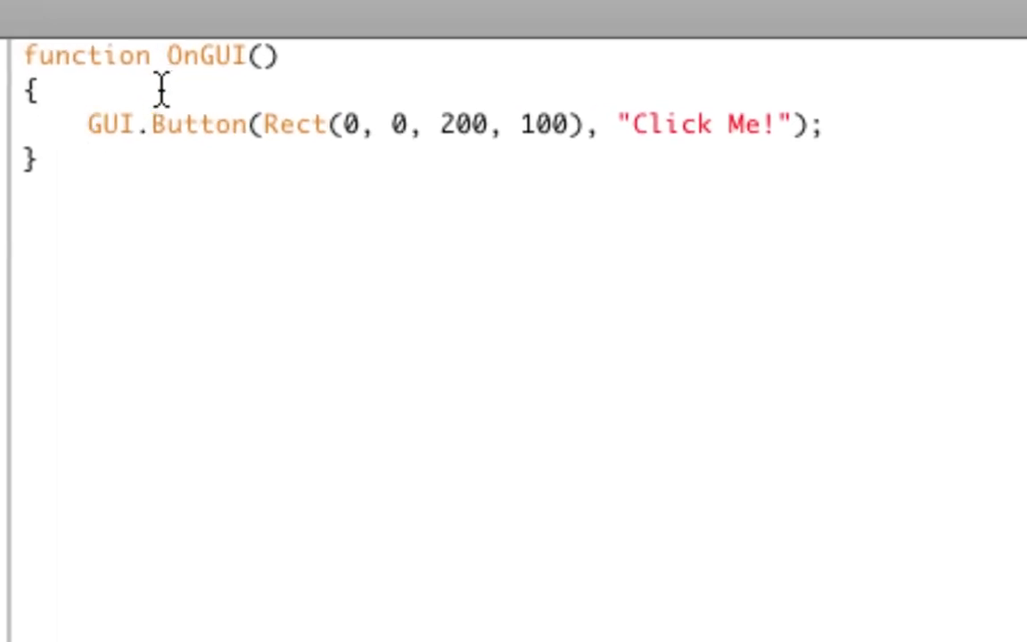
Wrap the GUI.Button call in an if( condition.
left_click(88, 124)
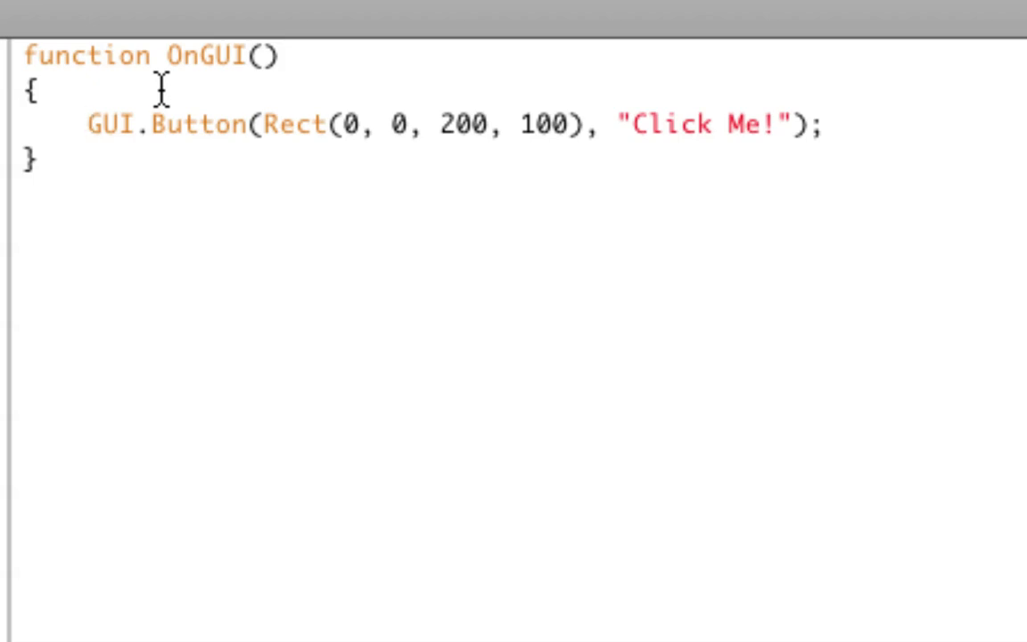
left_click(88, 125)
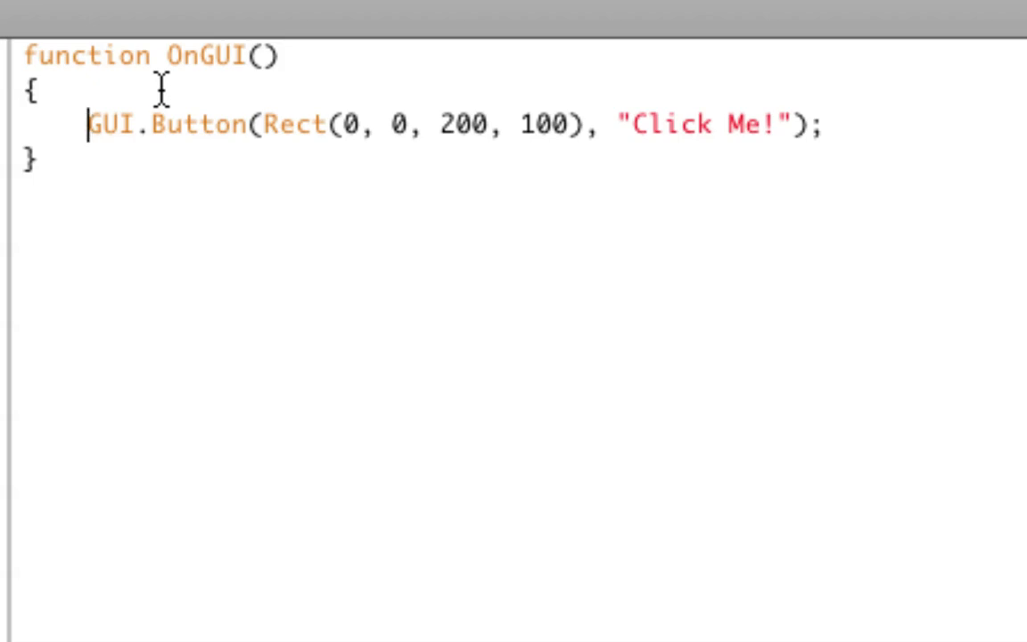
type("if(")
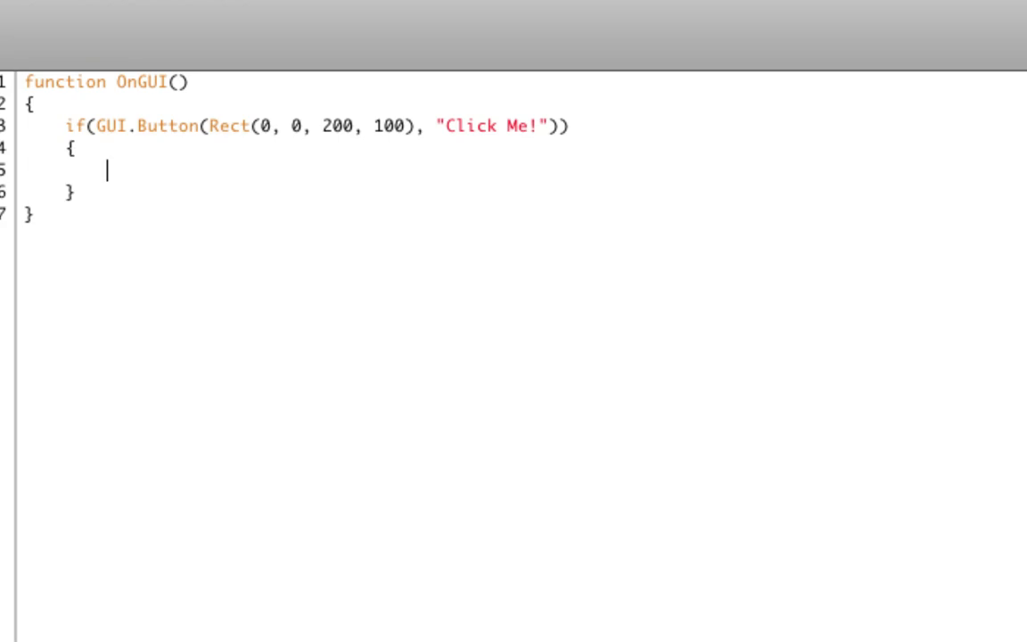
Add the comment '// once the button is clicked, do the following code:' inside the if block.
type("// on")
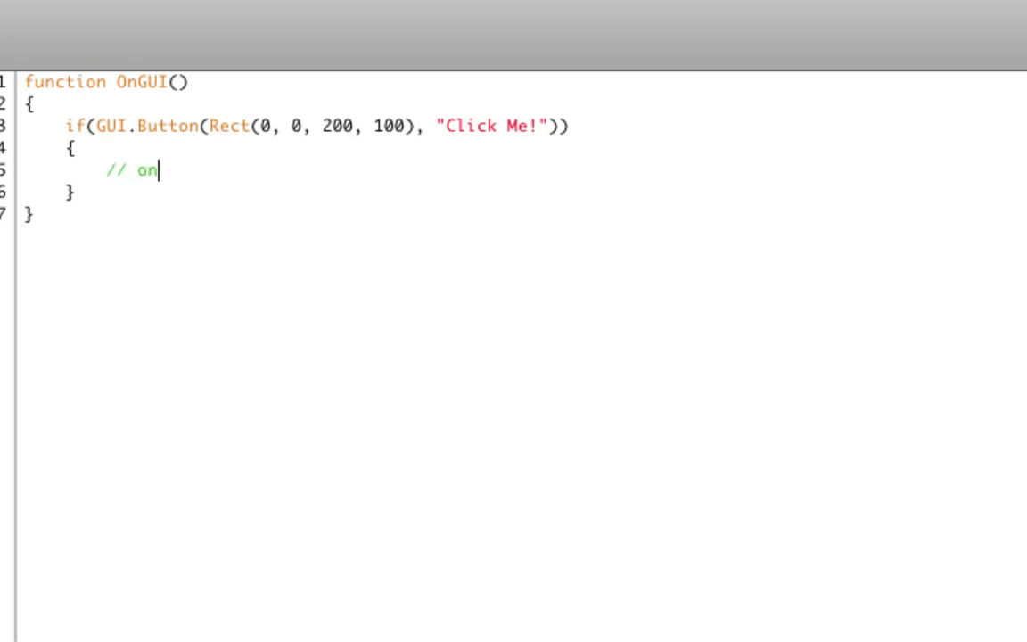
type("ce this is clicked")
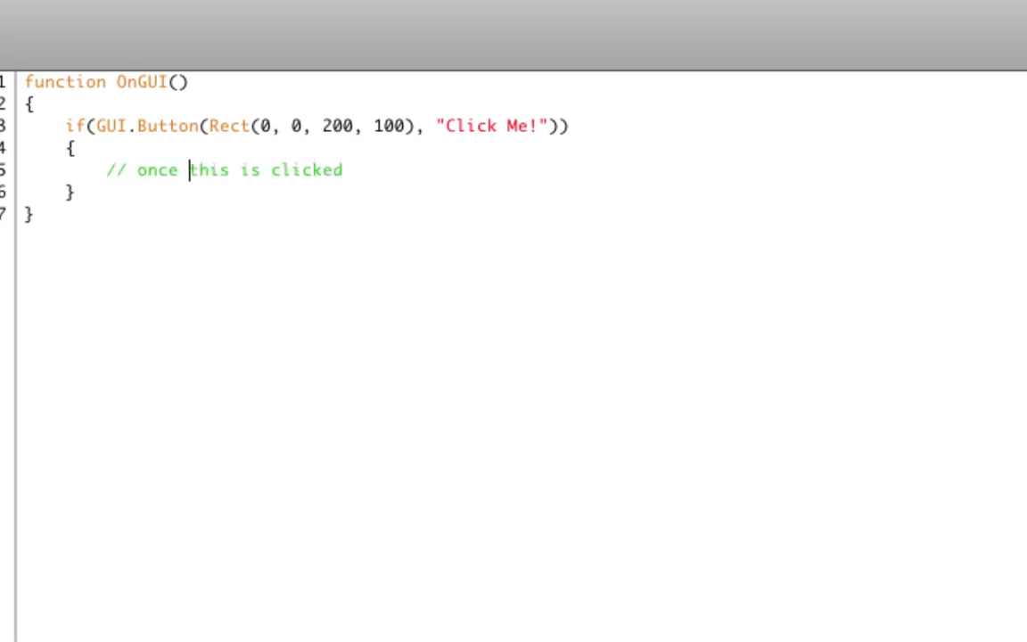
type("the button is clicked, d")
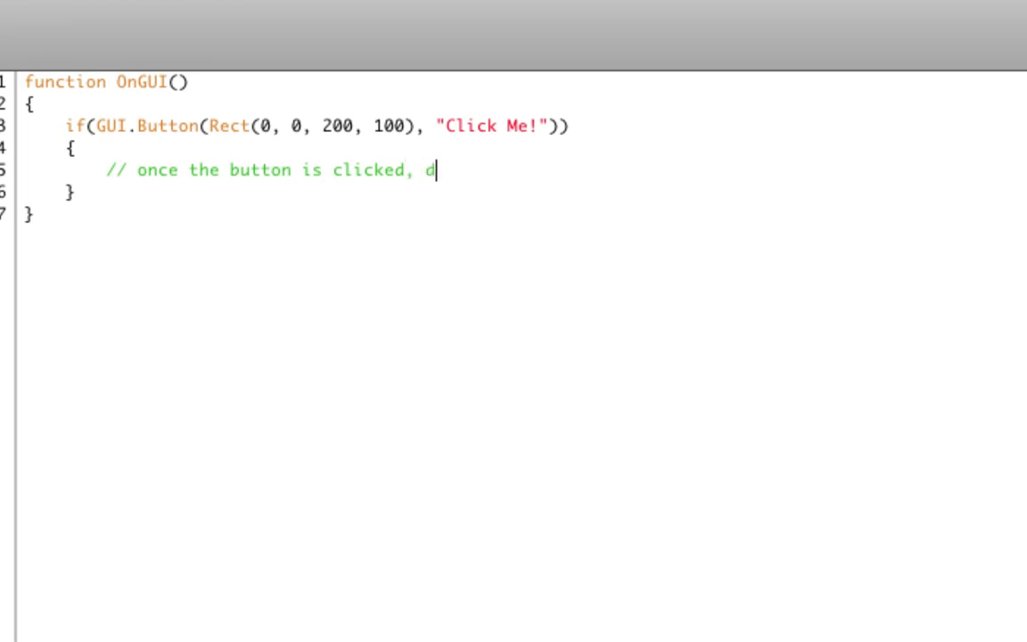
type("o the following code:")
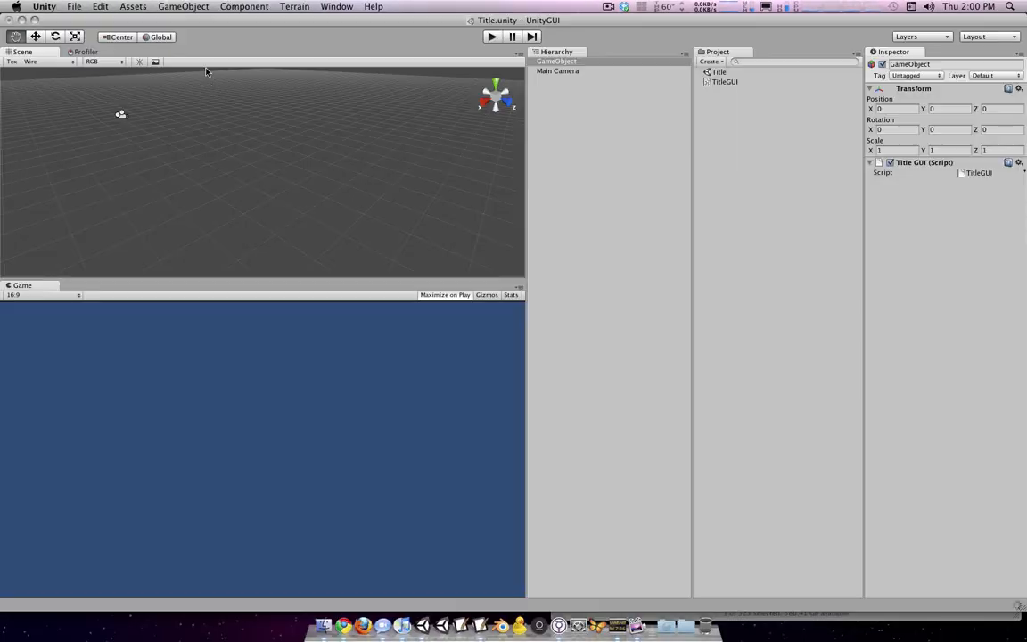
Create a cube via GameObject > Create Other > Cube and return to the script.
left_click(182, 7)
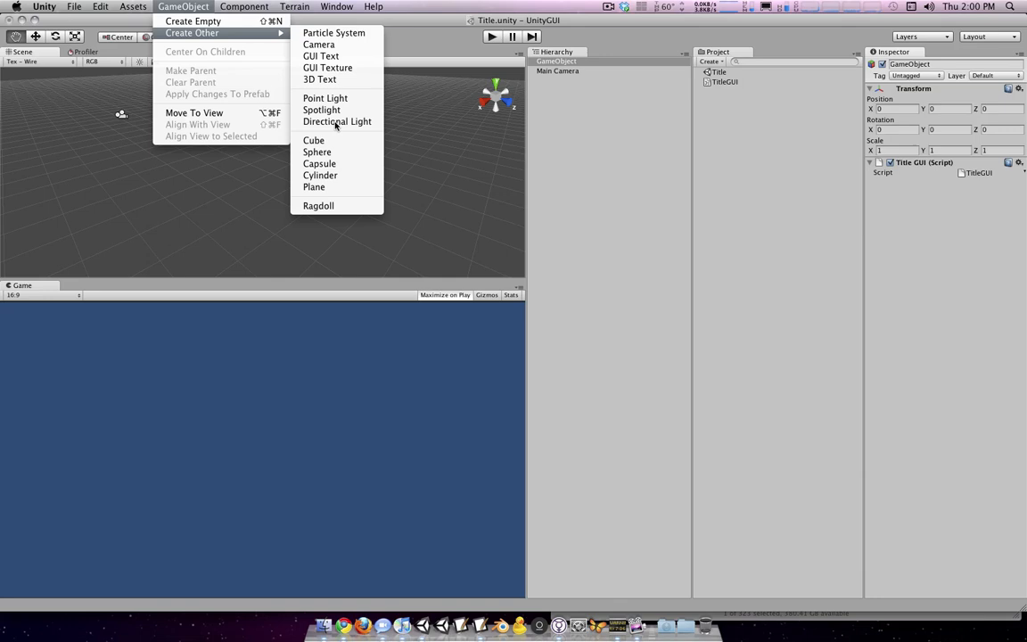
left_click(314, 139)
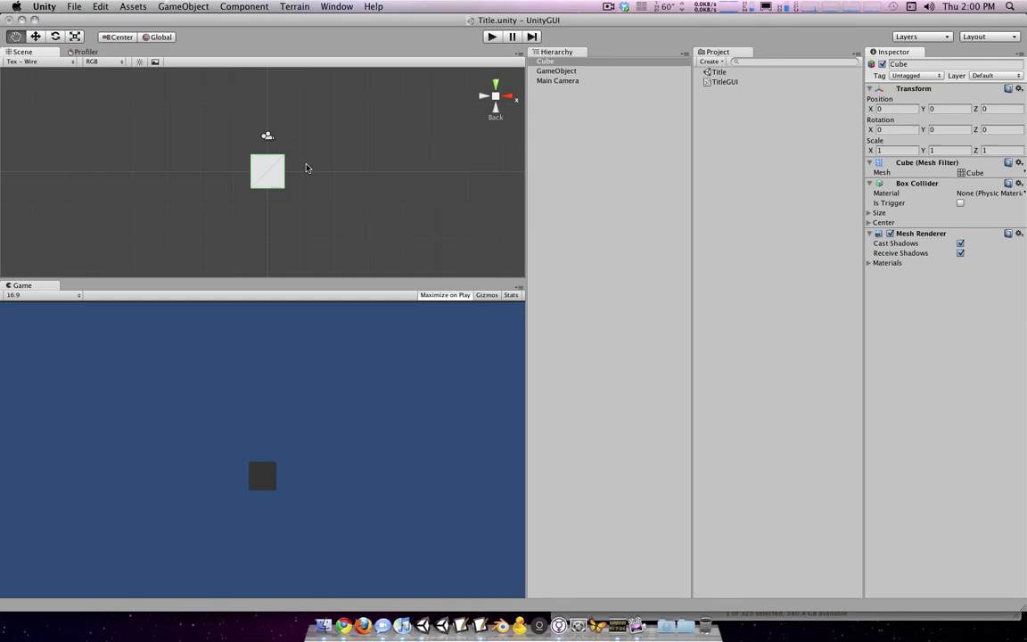
left_click(557, 72)
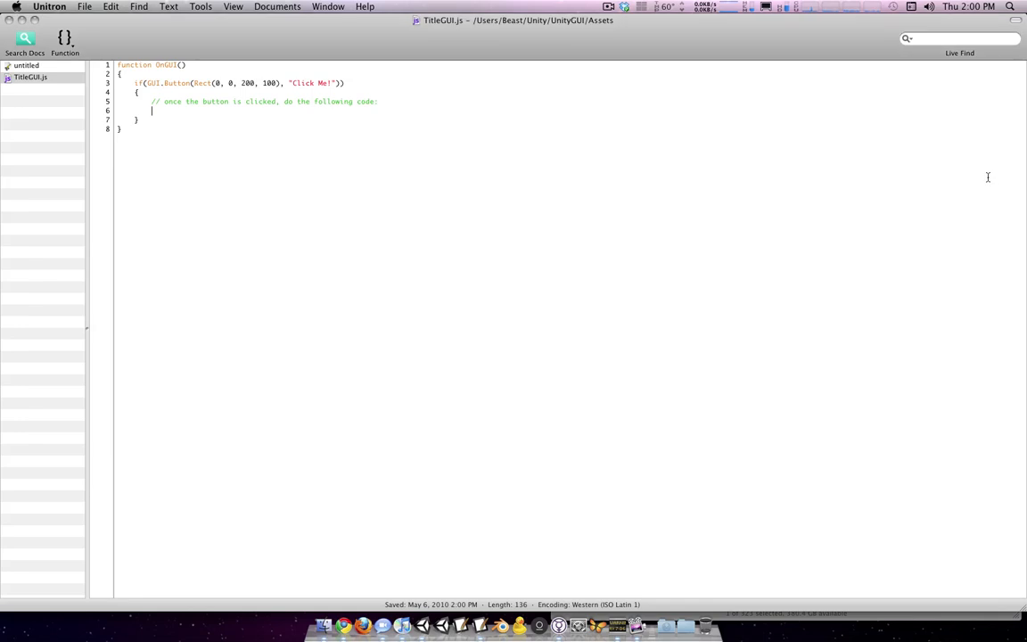
Declare var cubeRenderer:Renderer; on a new line at the top of the script.
key("Return")
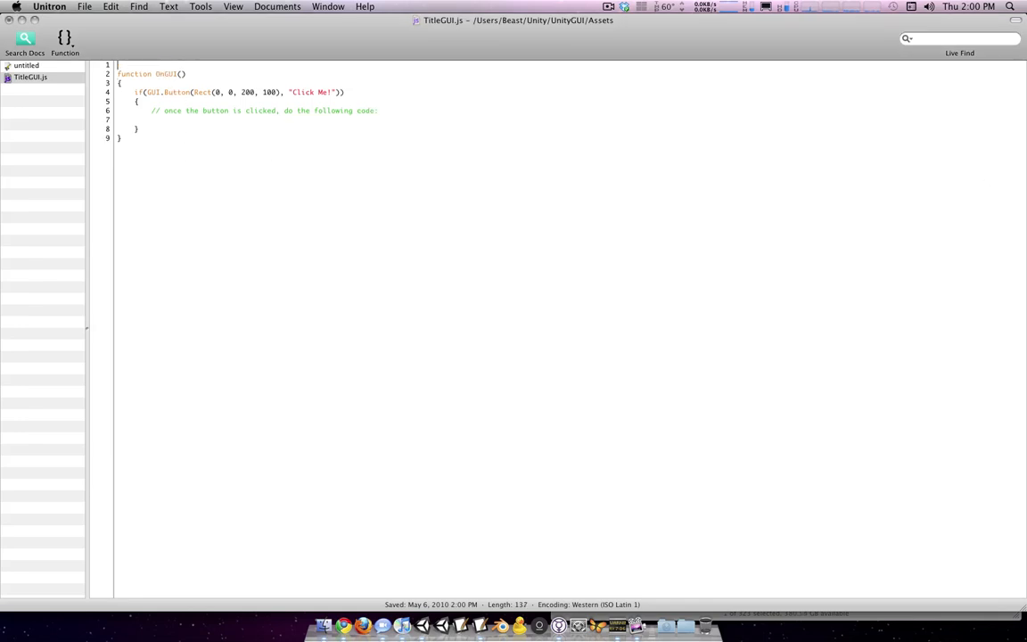
type("var cubeRende")
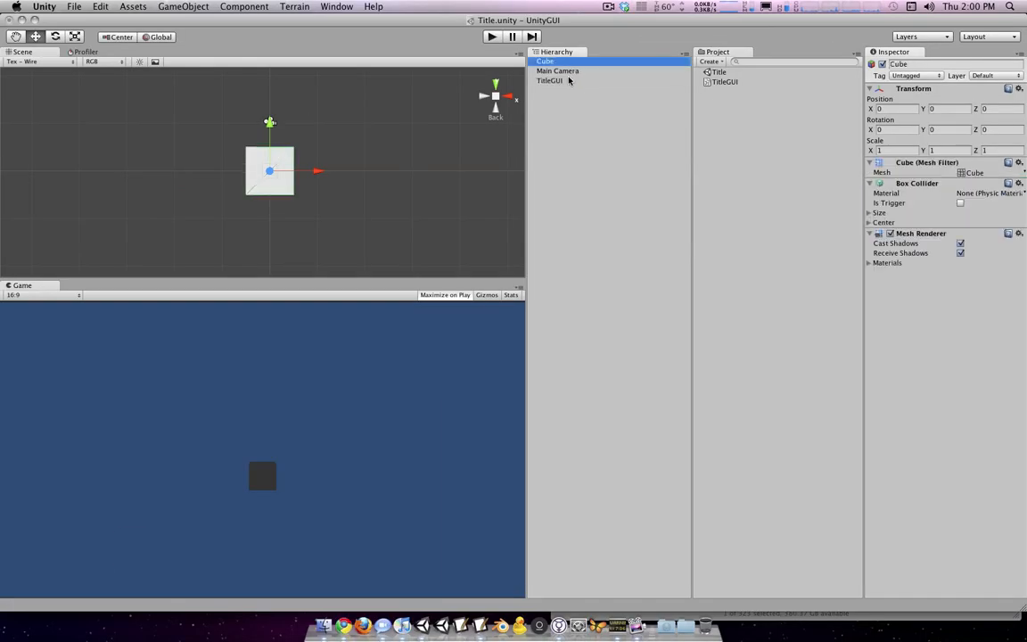
left_click(549, 80)
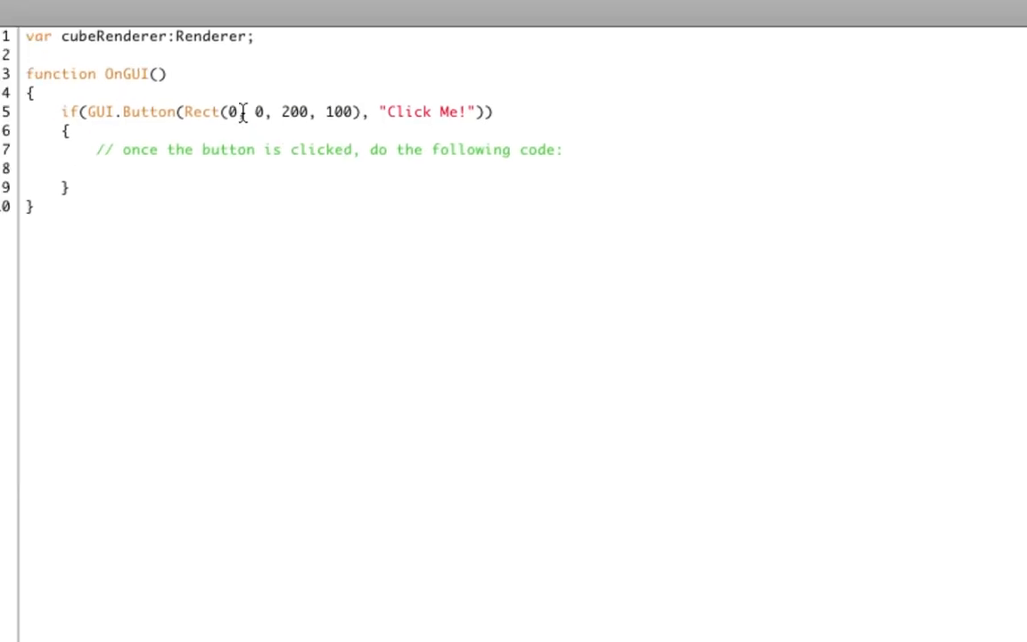
Write an if branch checking cubeRenderer.material.color against Color.white and recolouring it.
type("if(c")
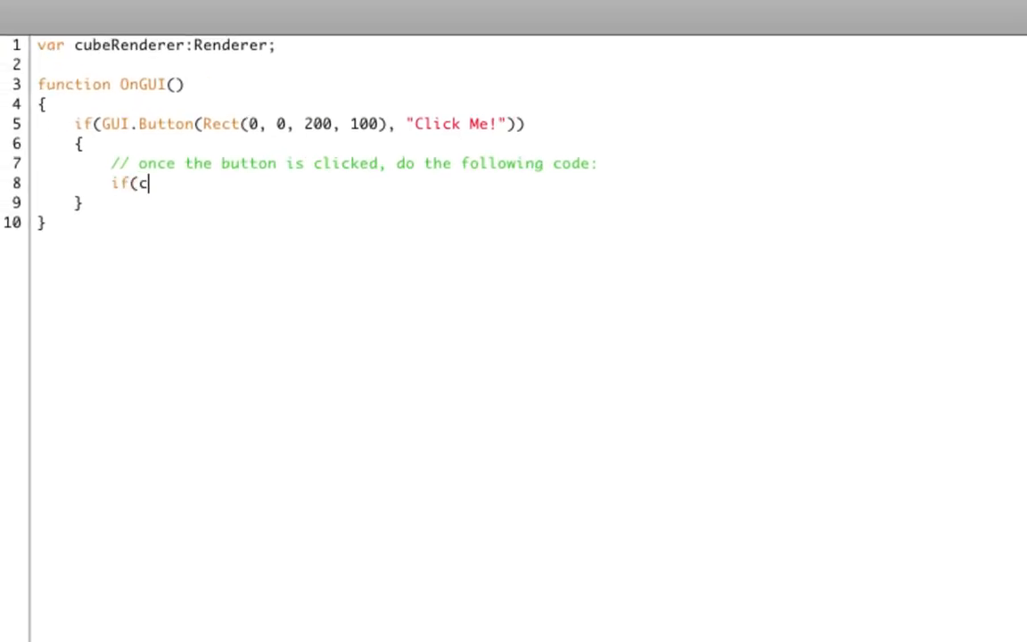
type("ubeRenderer.")
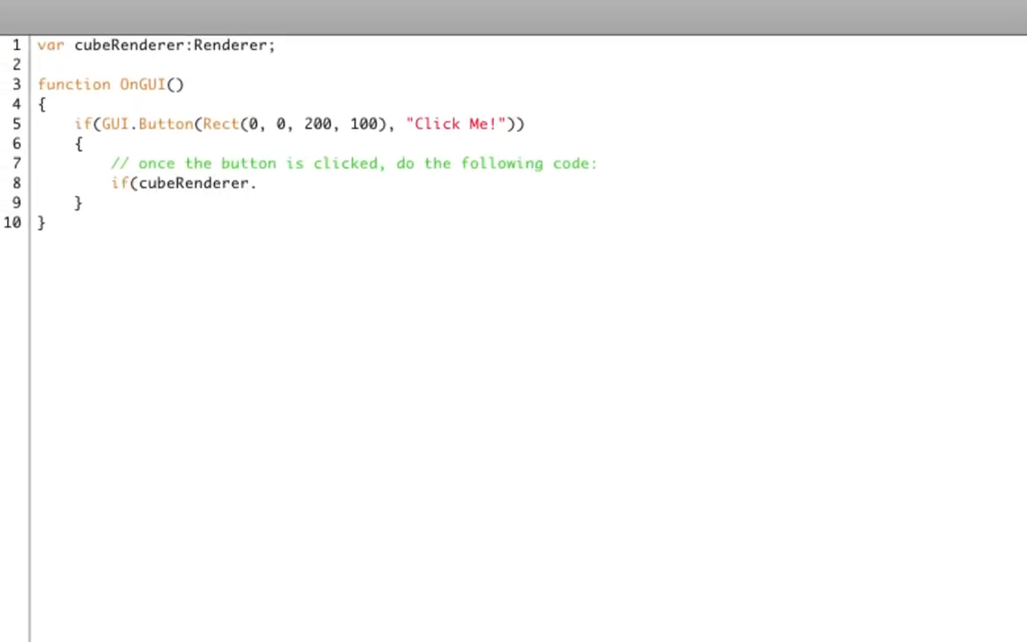
type("material.color ==")
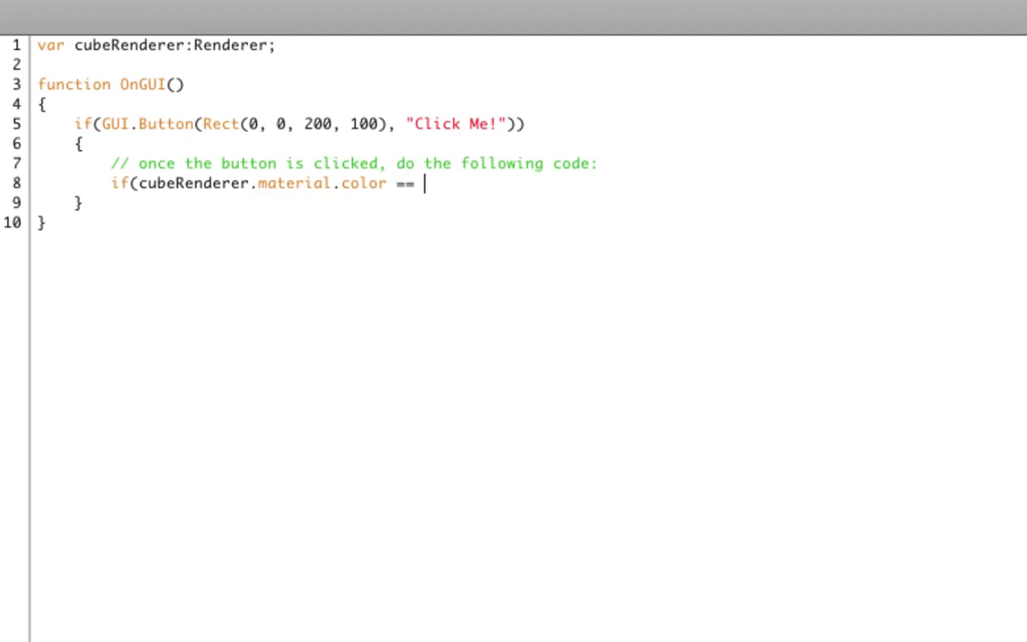
type("Color.white")
type("cube")
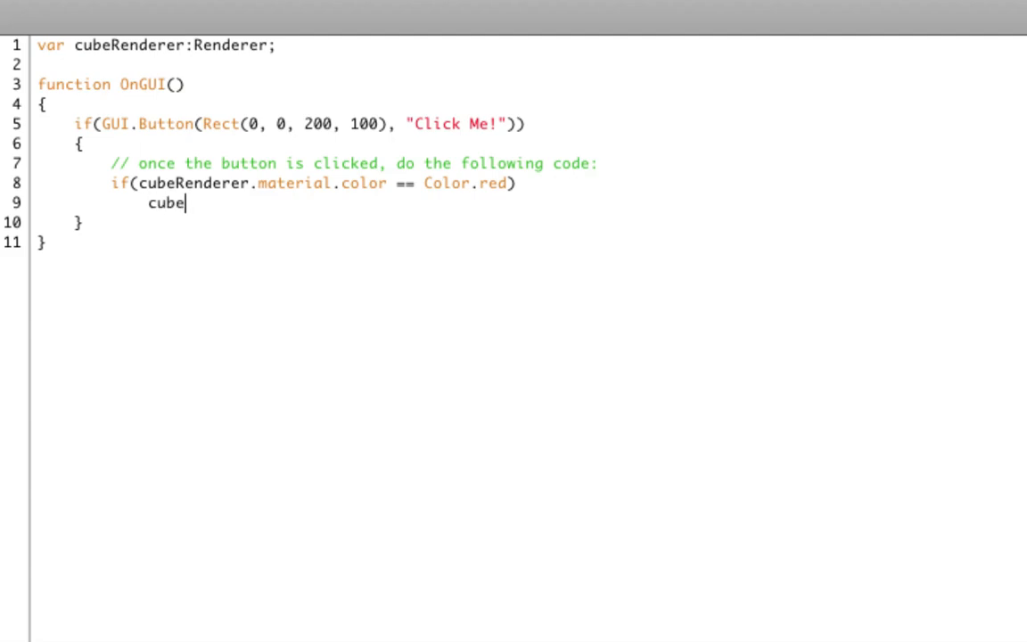
type("Renderer.material.co")
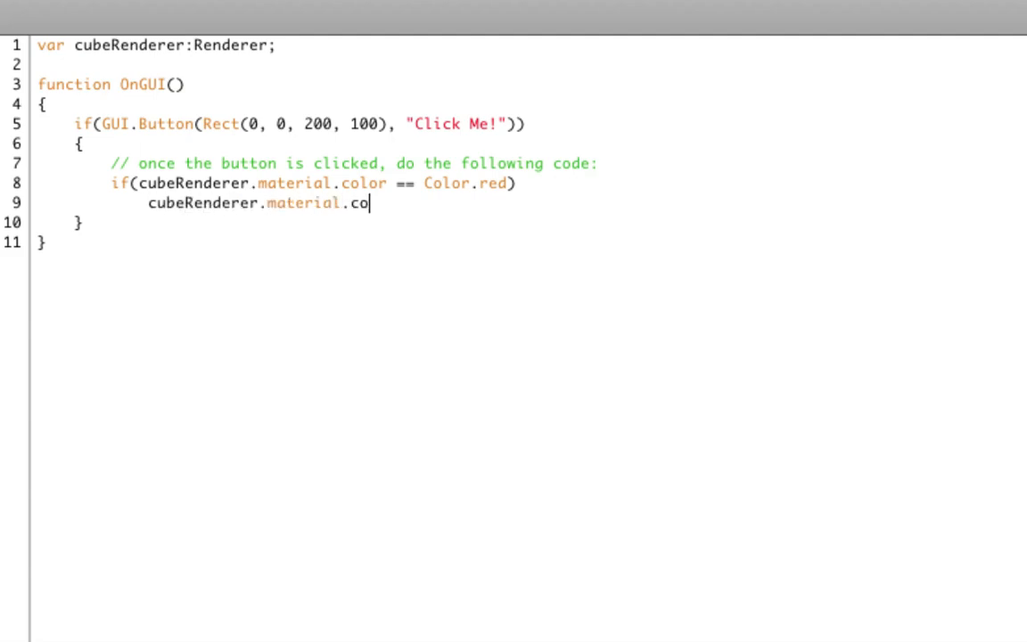
type("lor = Color.white;")
type("el")
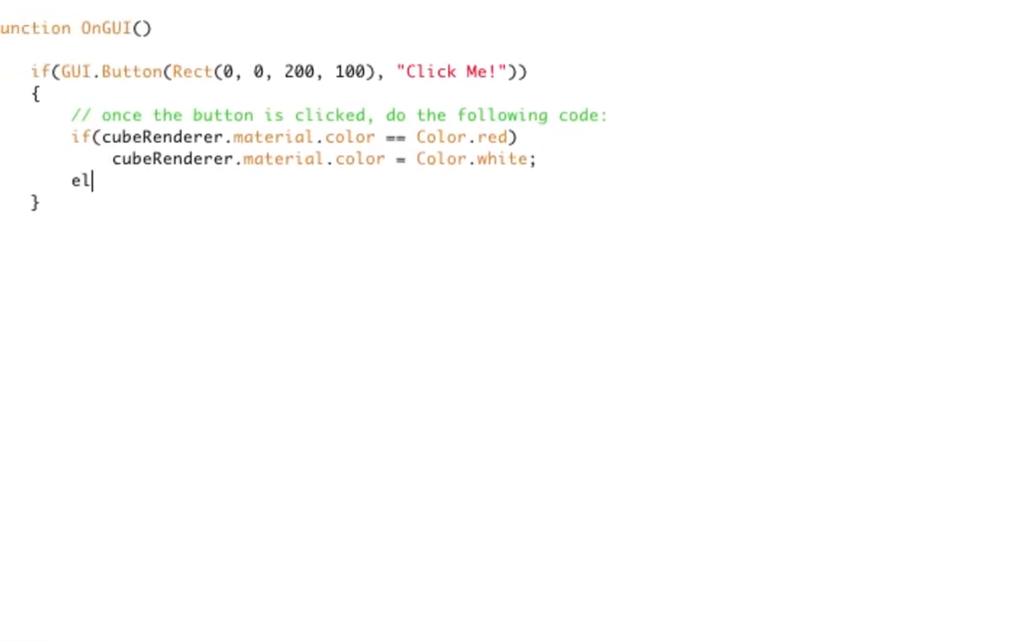
Add the else if branch testing cubeRenderer.material.color for the opposite case.
type("se if(cubeRenderer.")
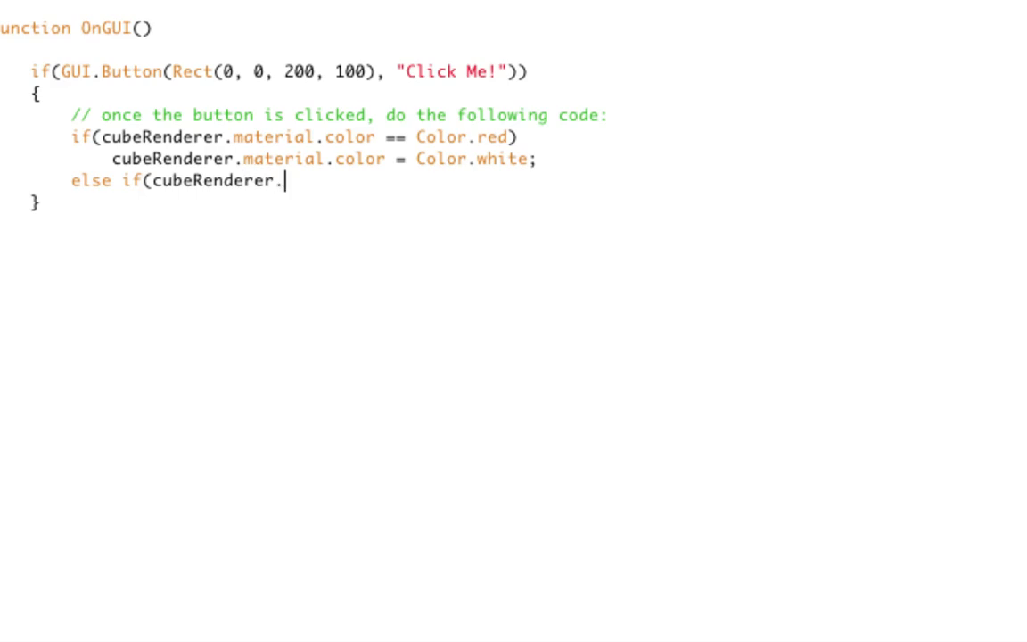
key("BackSpace")
type("cubeRendere.mat")
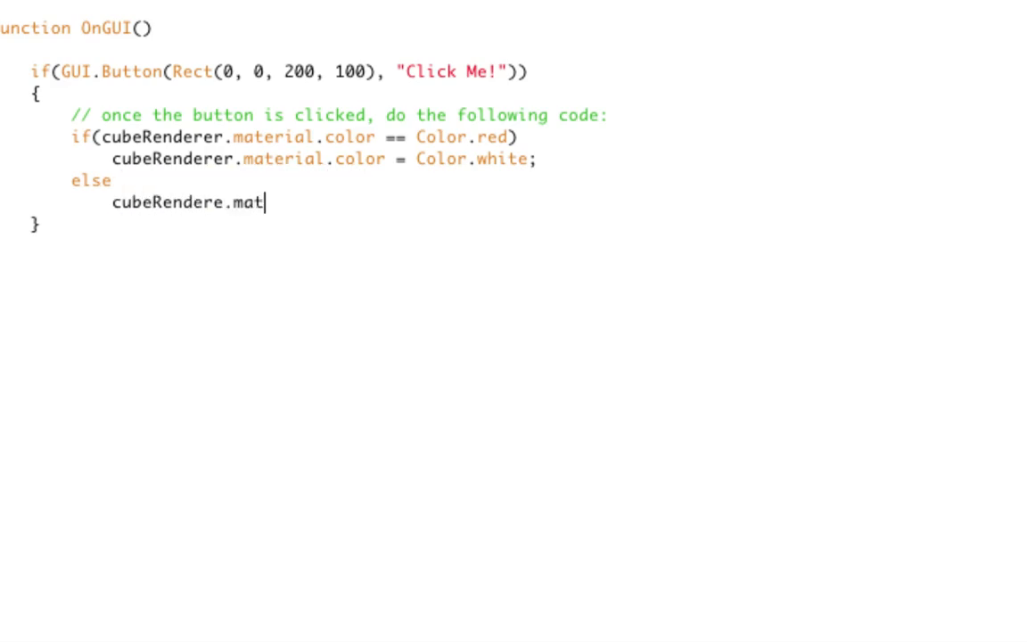
type("erial.col")
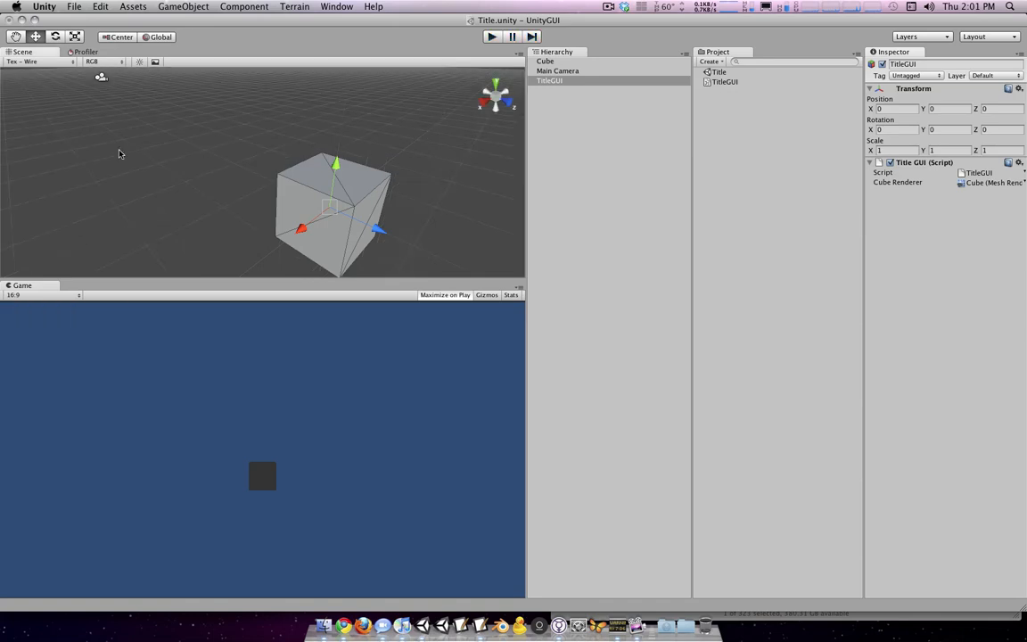
Run the scene, press Click Me! to turn the cube red, then stop playing.
left_click(492, 35)
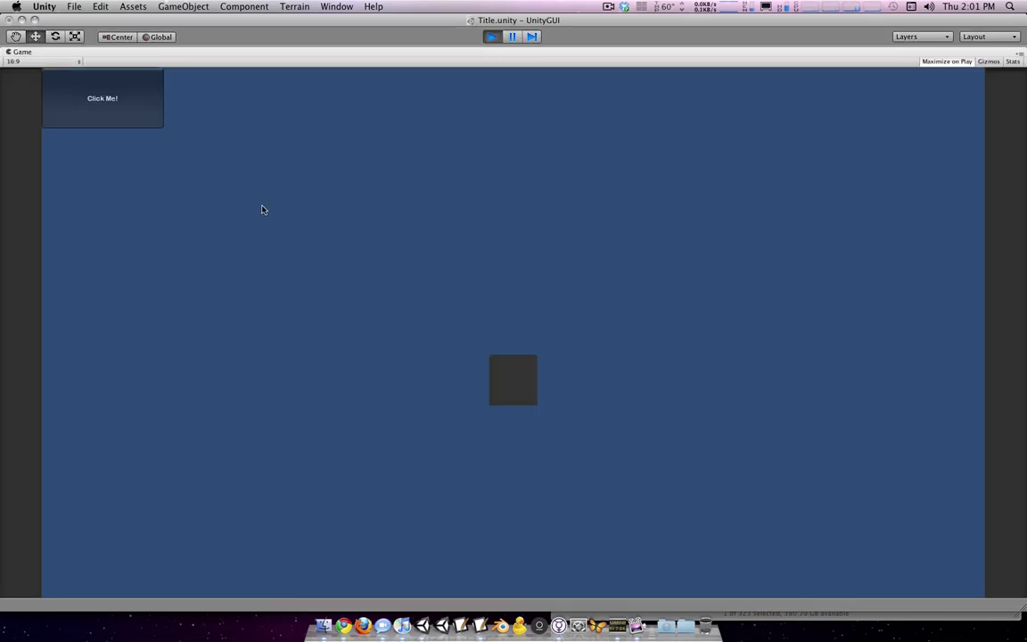
left_click(102, 98)
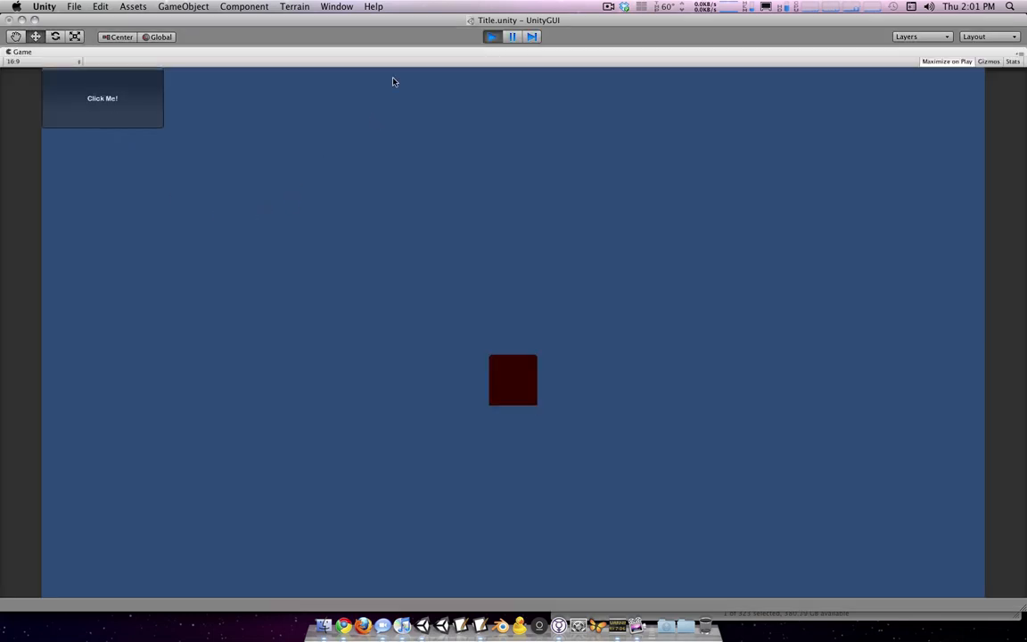
left_click(182, 8)
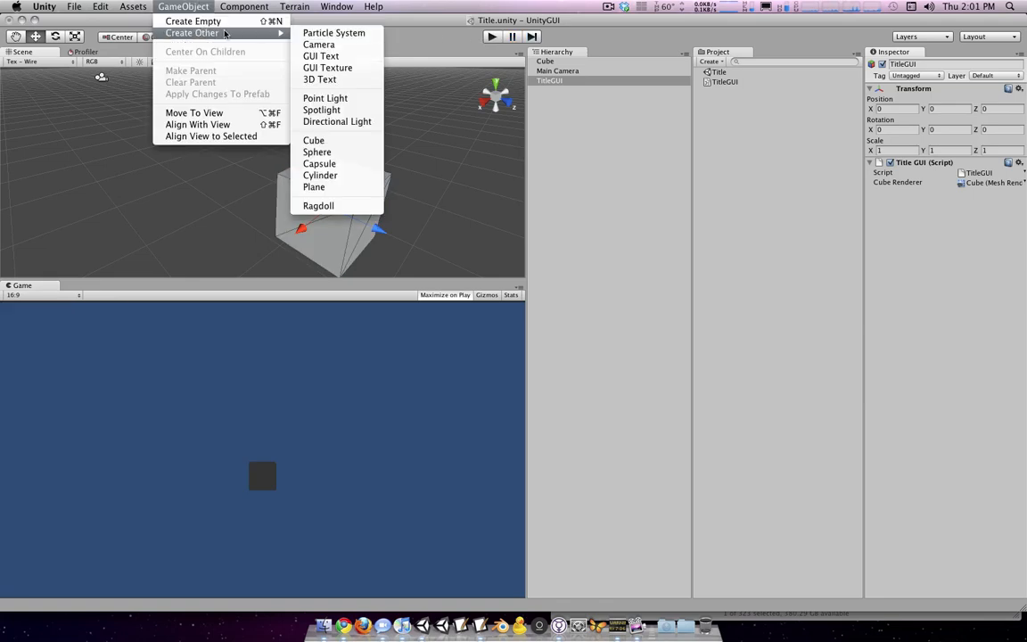
Add a point light and drag it right beside the cube so the cube is lit.
left_click(325, 98)
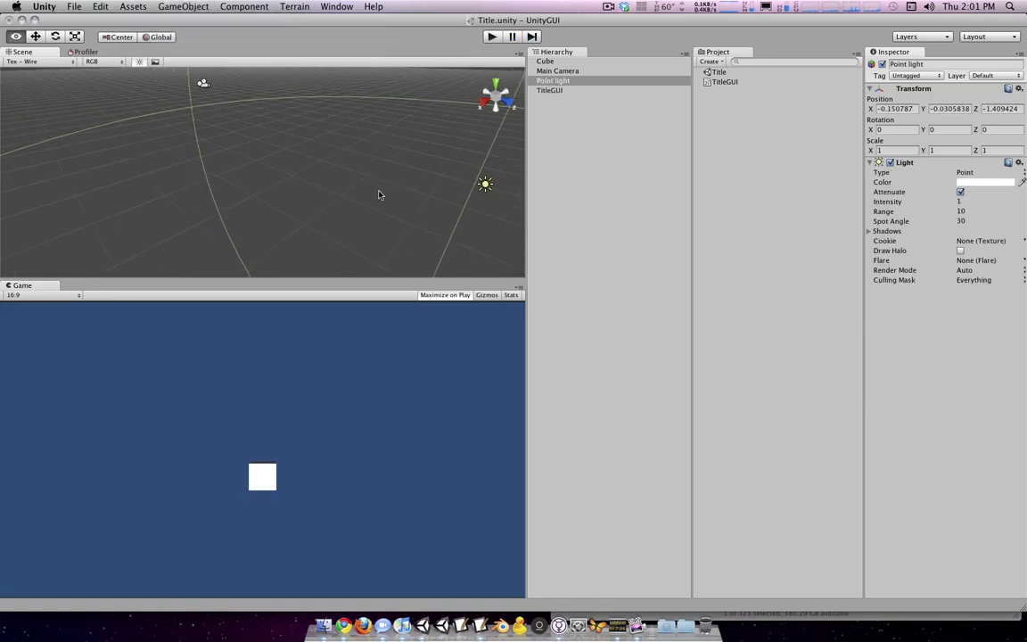
left_click_drag(486, 183, 348, 184)
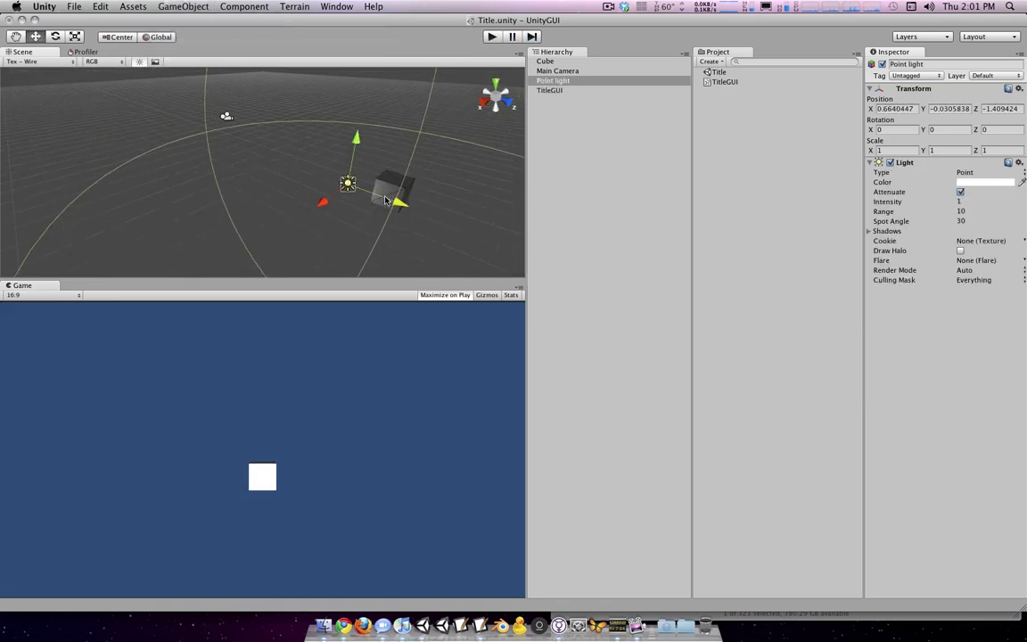
left_click_drag(348, 184, 295, 146)
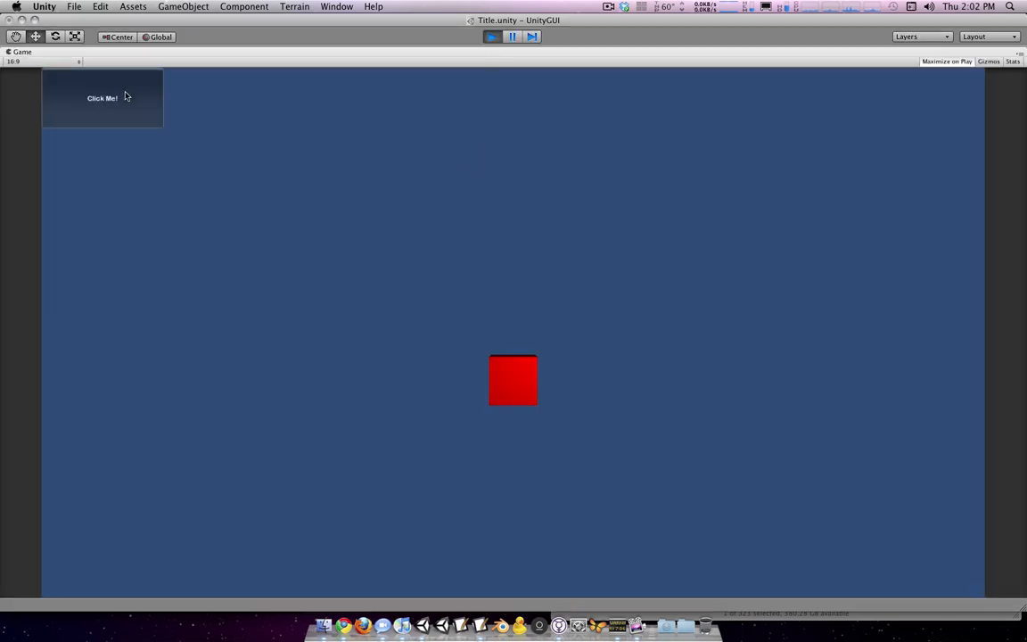
Press the in-game button twice to toggle the cube between white and red.
left_click(104, 98)
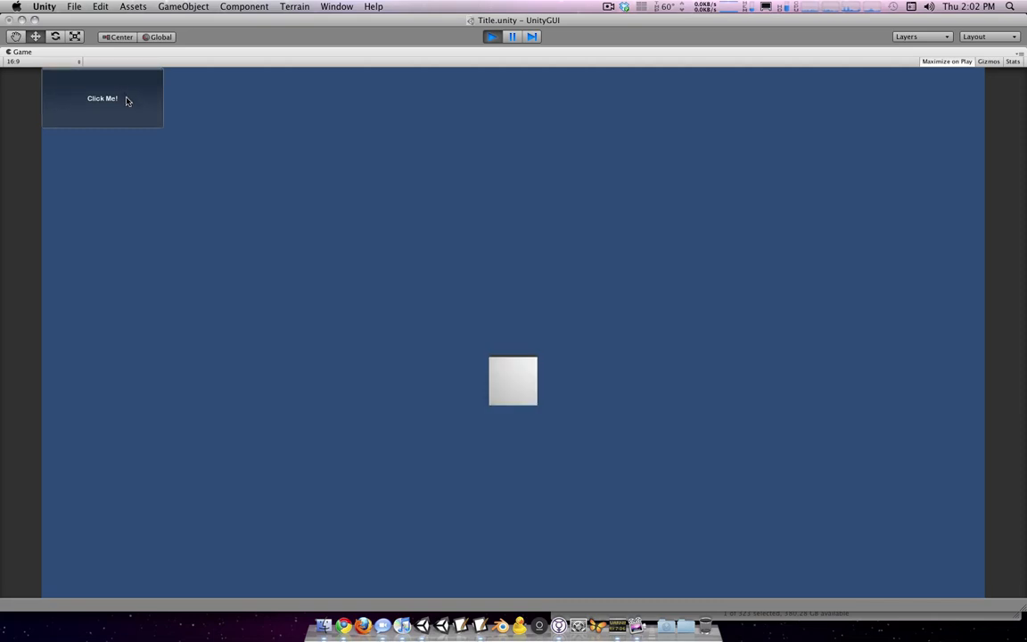
left_click(492, 36)
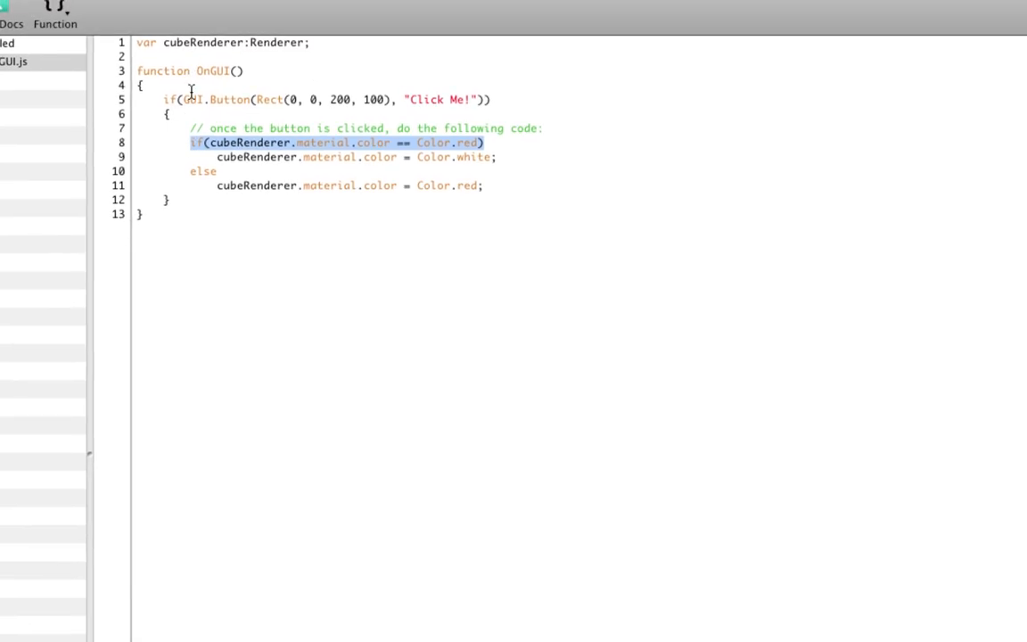
Declare var buttonName:String building "The Cube is " plus Red! or White! by cube colour.
key("Return")
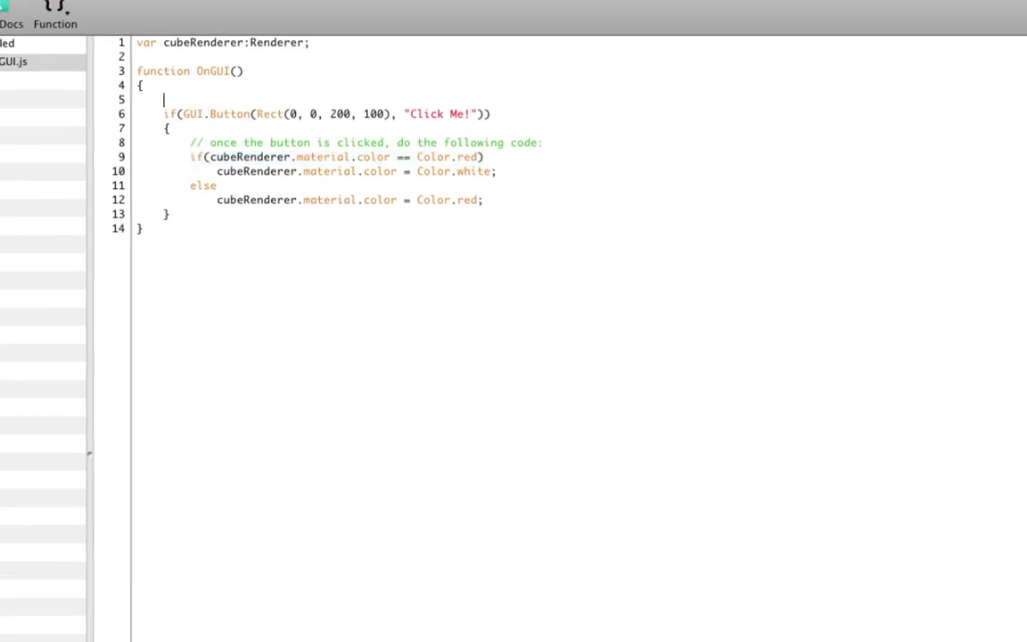
type("var buttonNam")
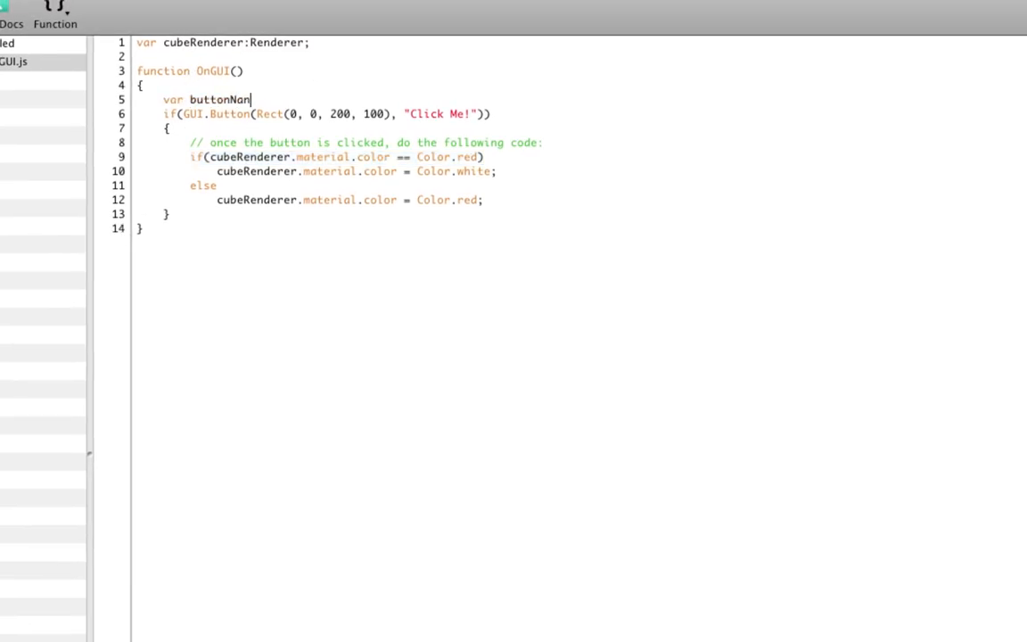
type("e:String = \"C")
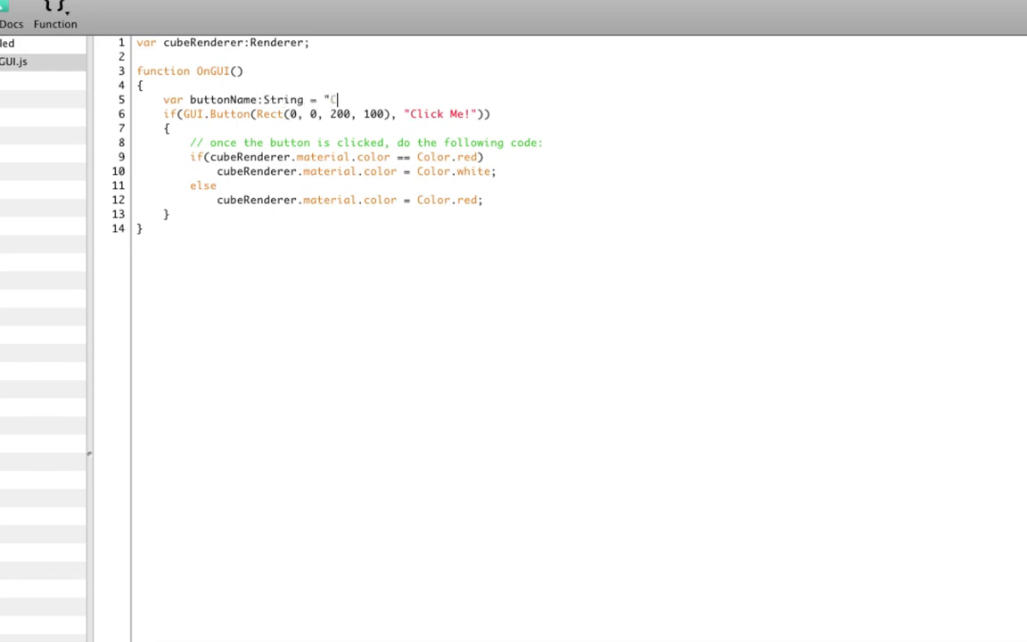
type("lick Me")
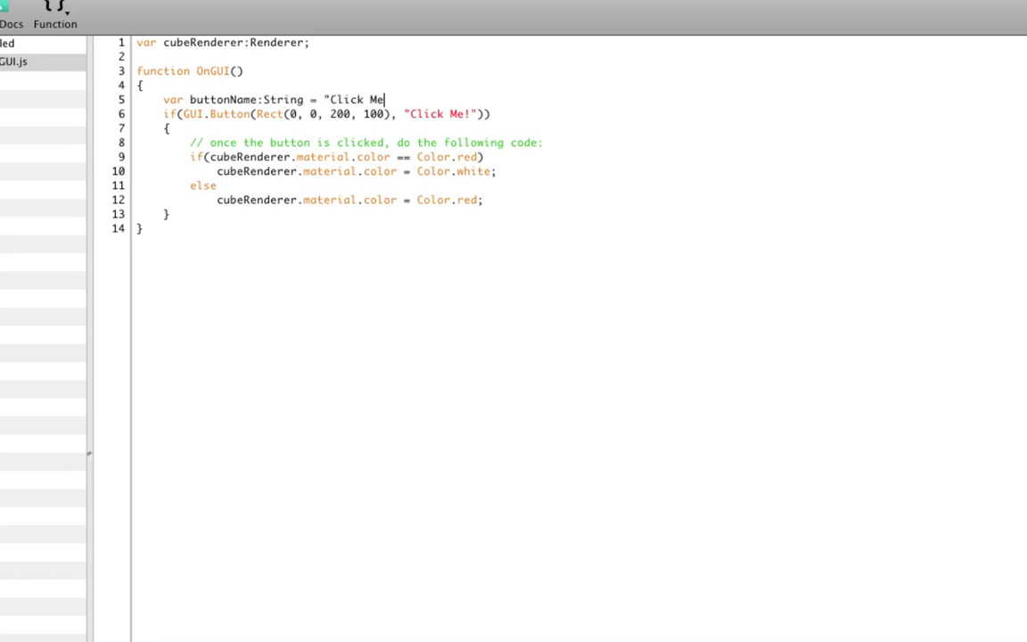
type("The B")
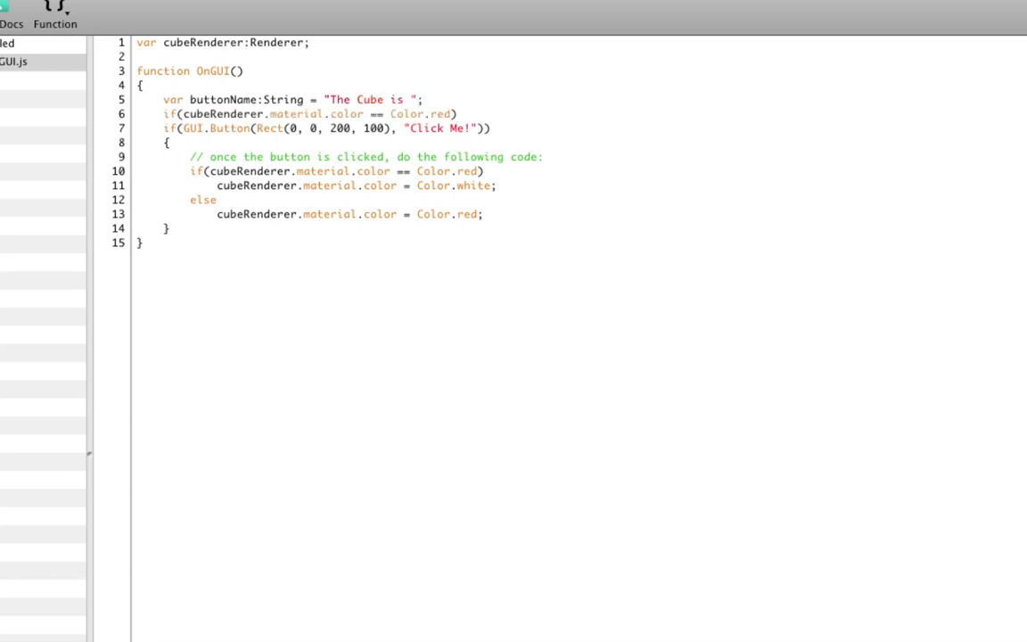
type("buttonName +=")
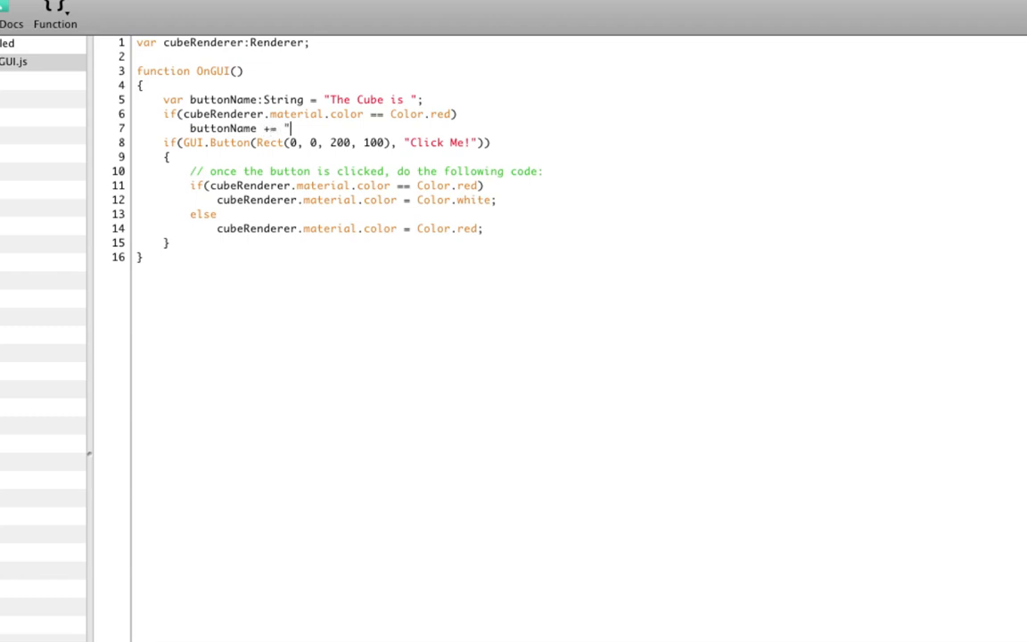
type("Red!\";")
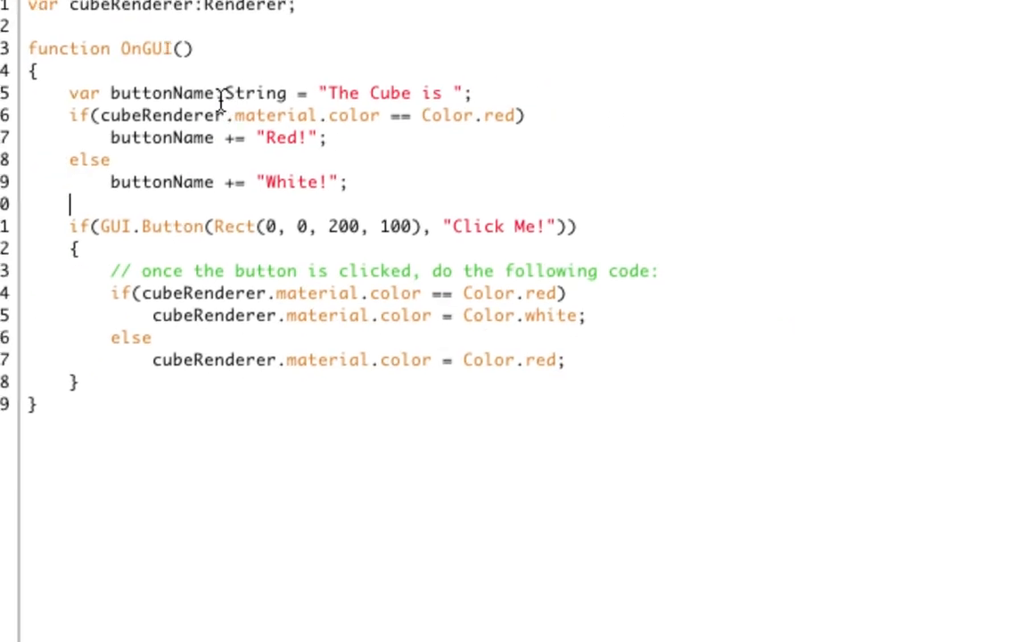
Replace the "Click Me!" label in GUI.Button with buttonName.
scroll("down", 3)
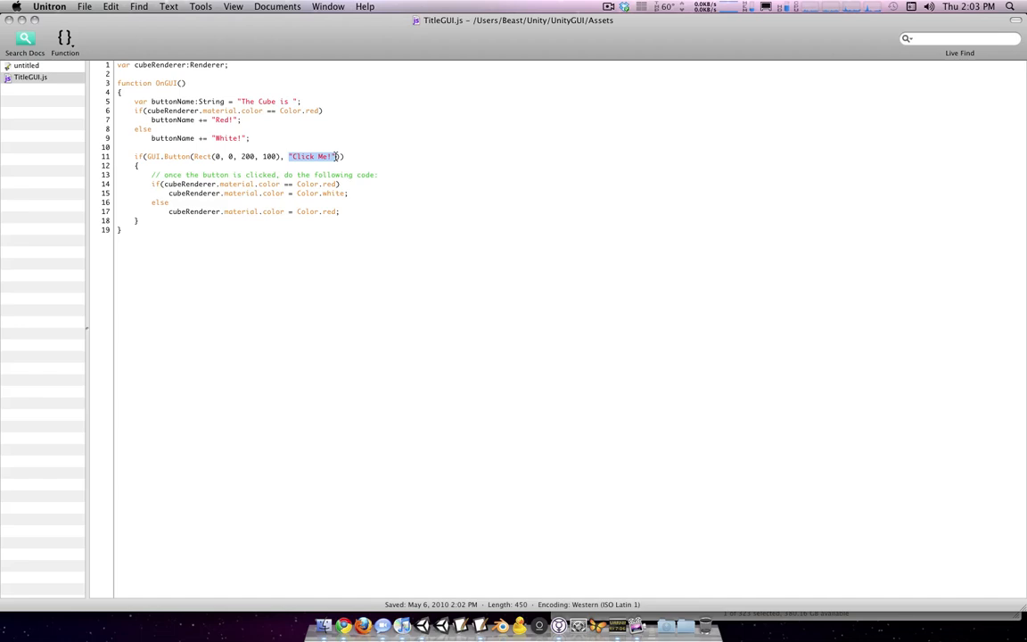
type("buttonName")
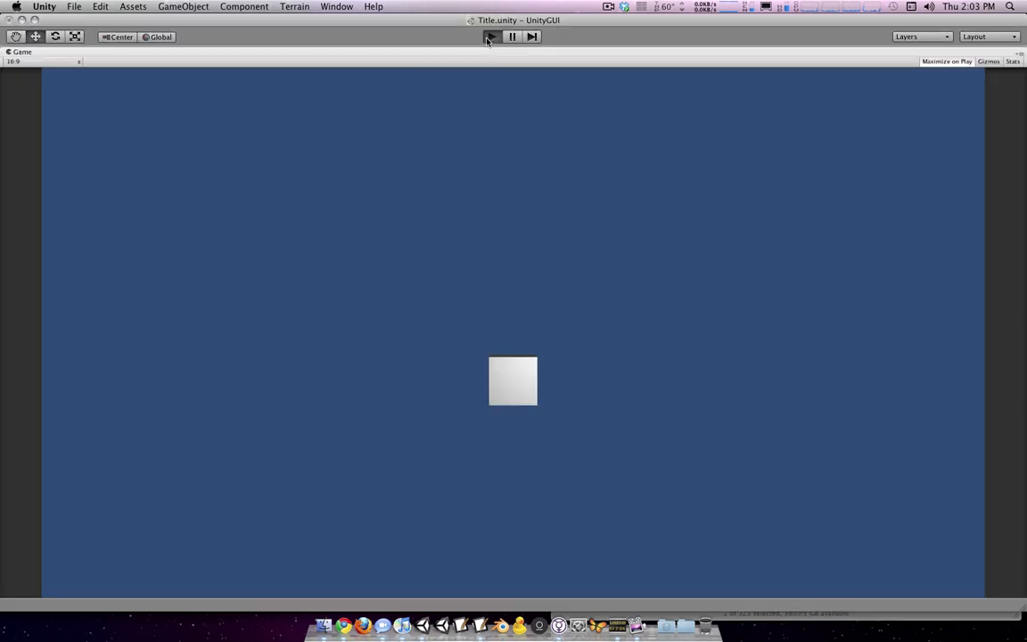
Run the scene to confirm the button reads The Cube is White!
left_click(492, 35)
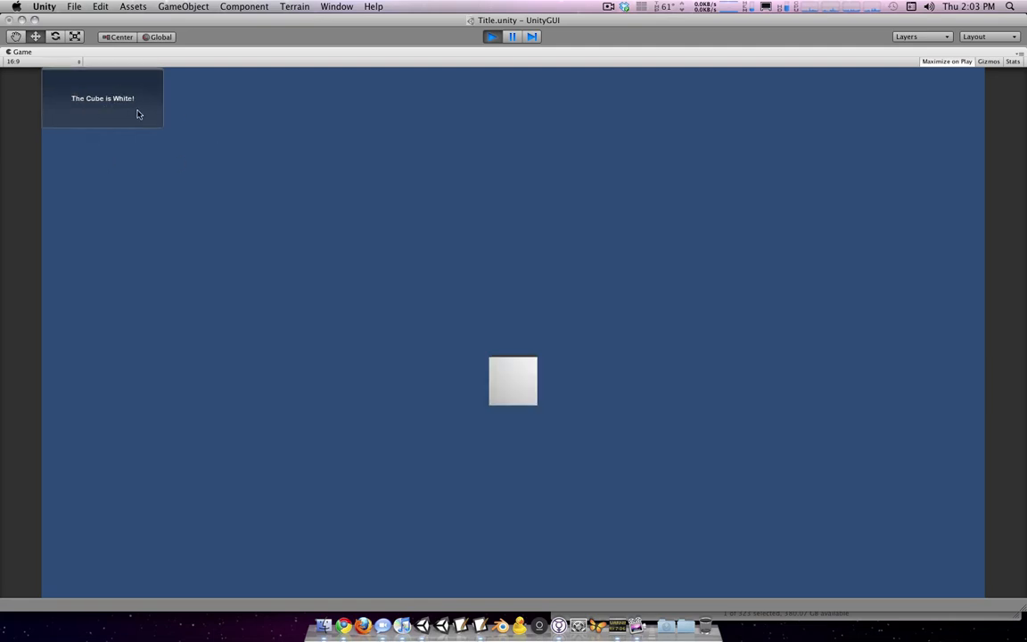
mouse_move(114, 110)
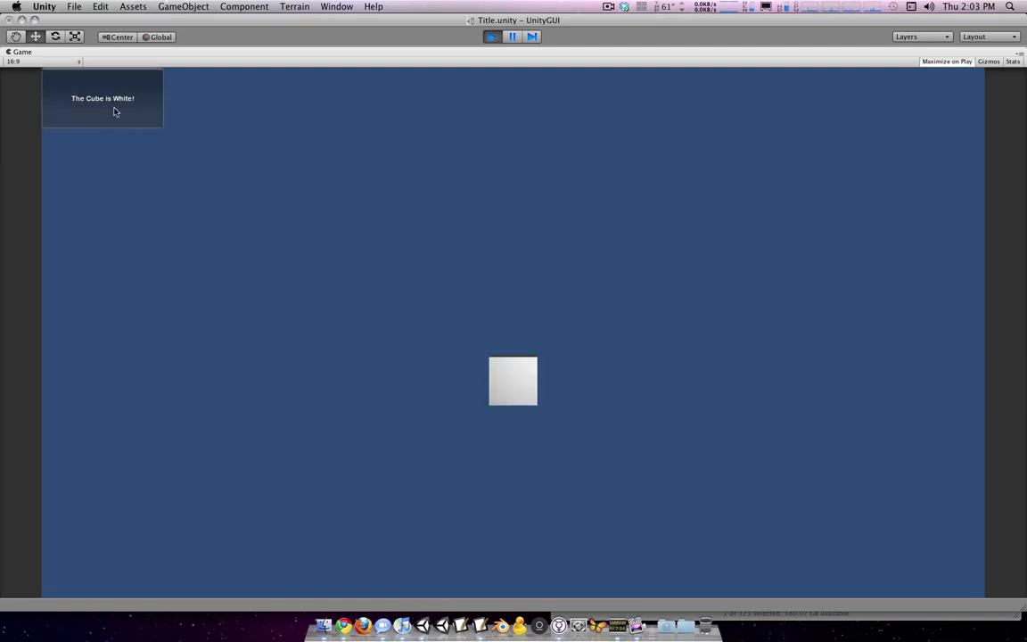
mouse_move(133, 98)
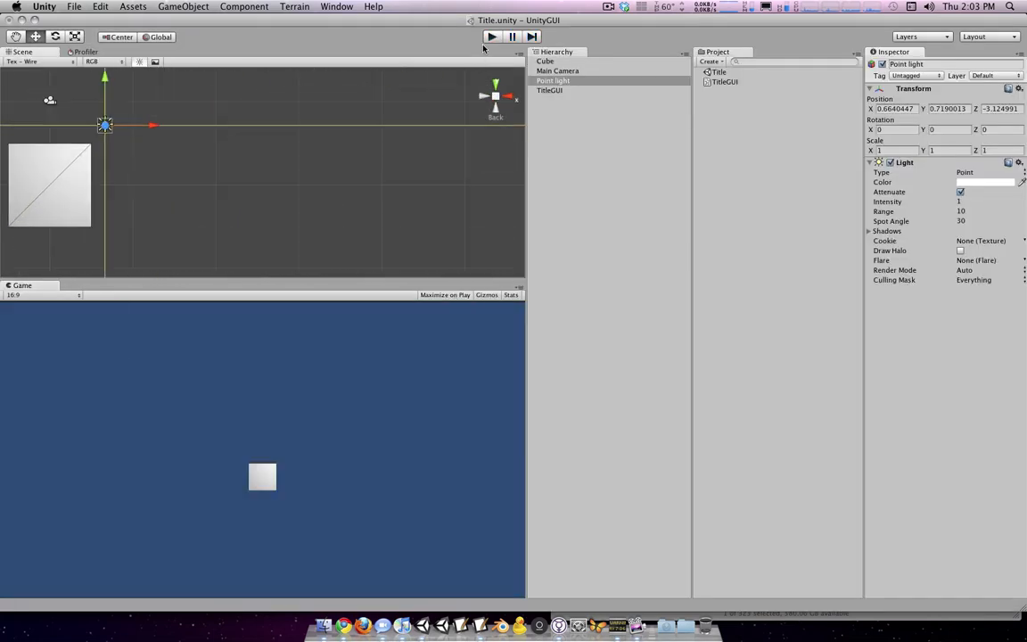
Select Cube, frame it in the Scene view, play to confirm 'The Cube is Red!', then stop.
left_click(492, 35)
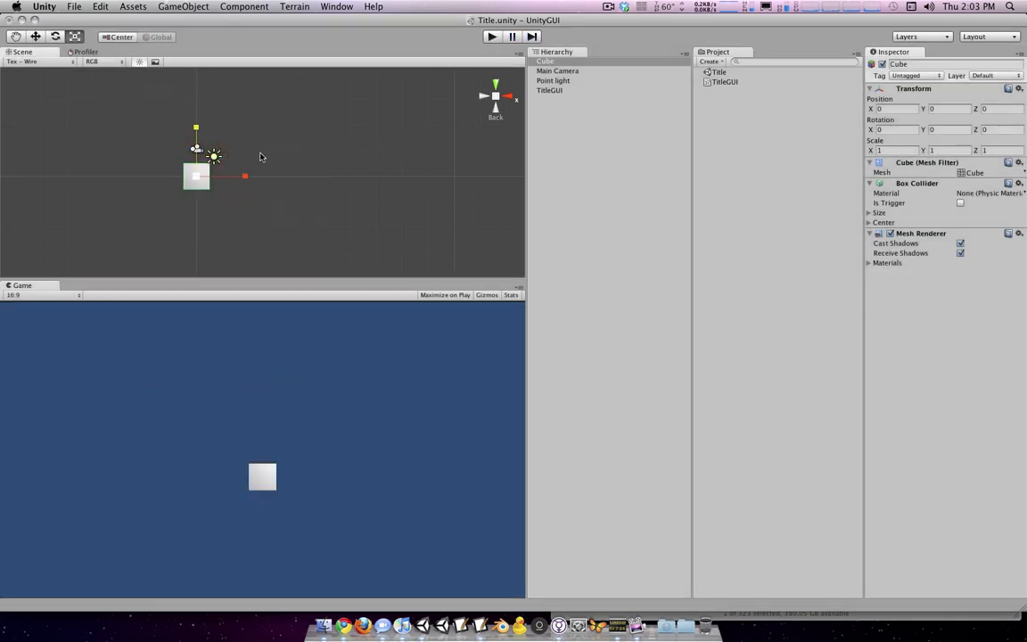
left_click_drag(196, 177, 246, 182)
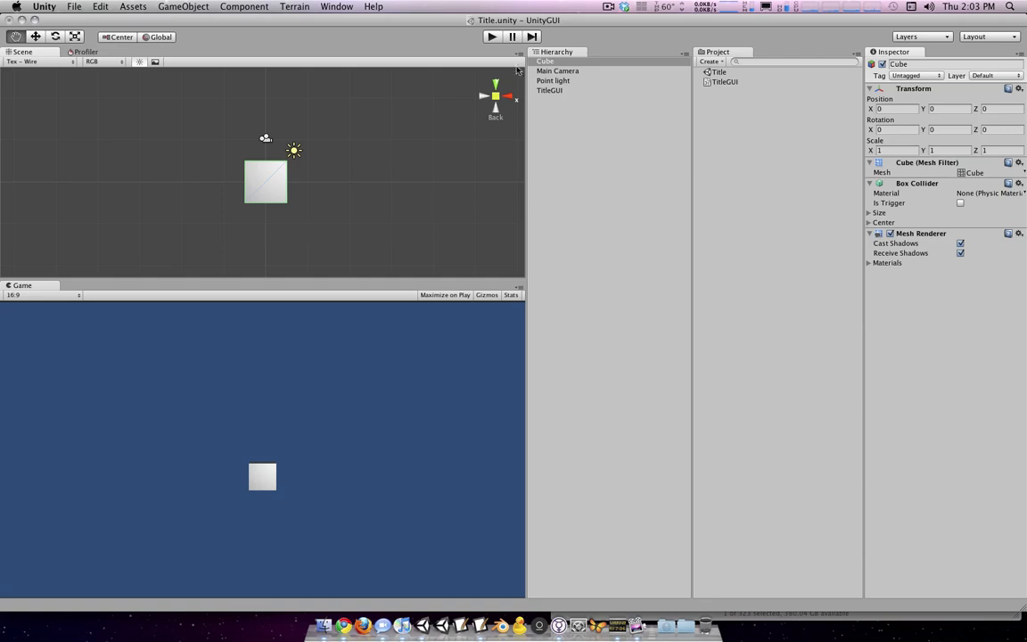
mouse_move(488, 314)
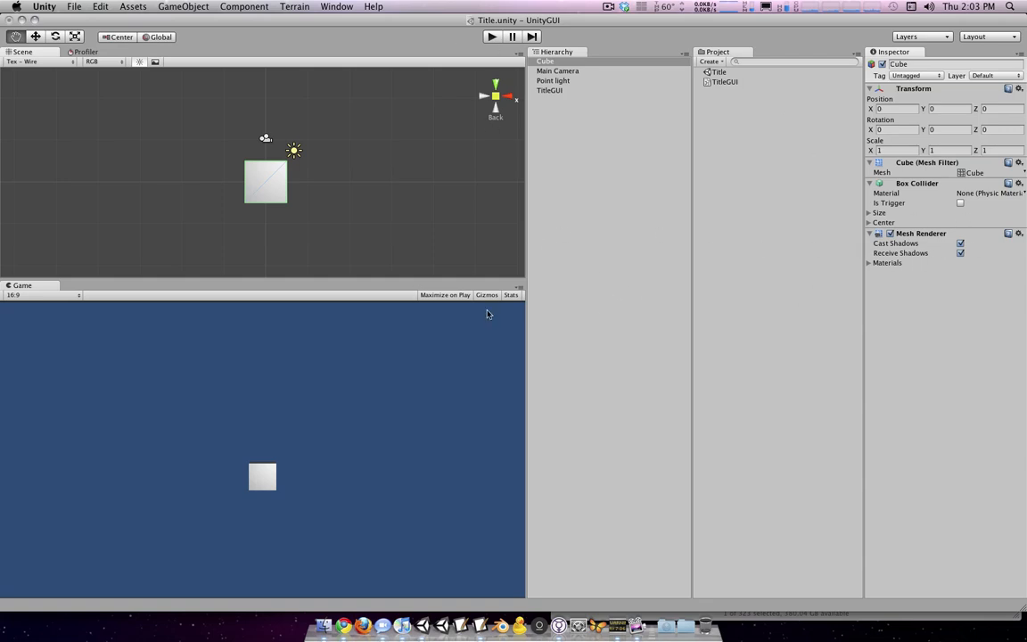
mouse_move(435, 302)
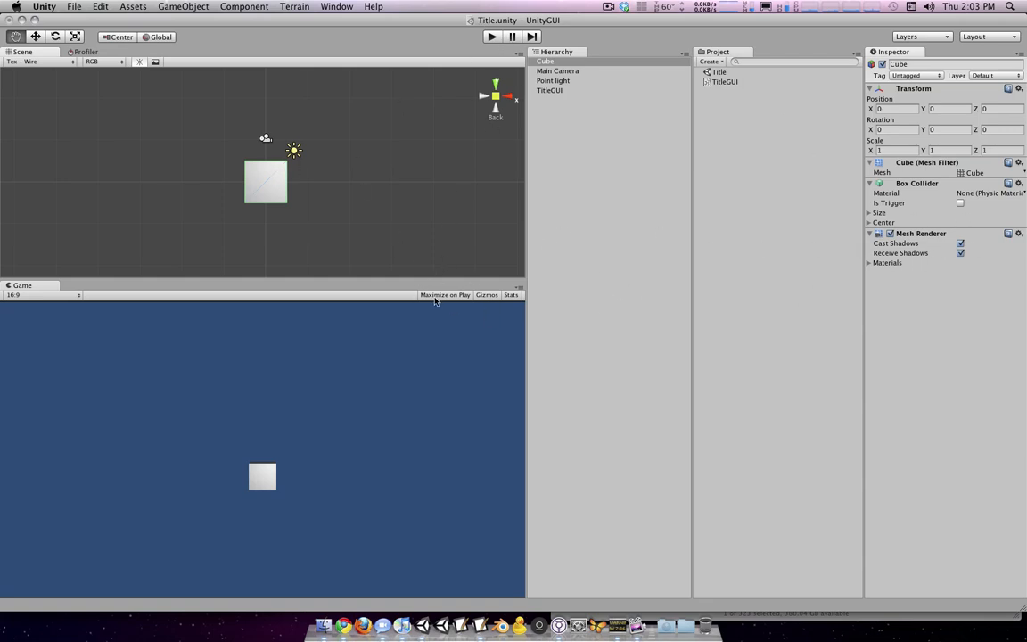
left_click(493, 36)
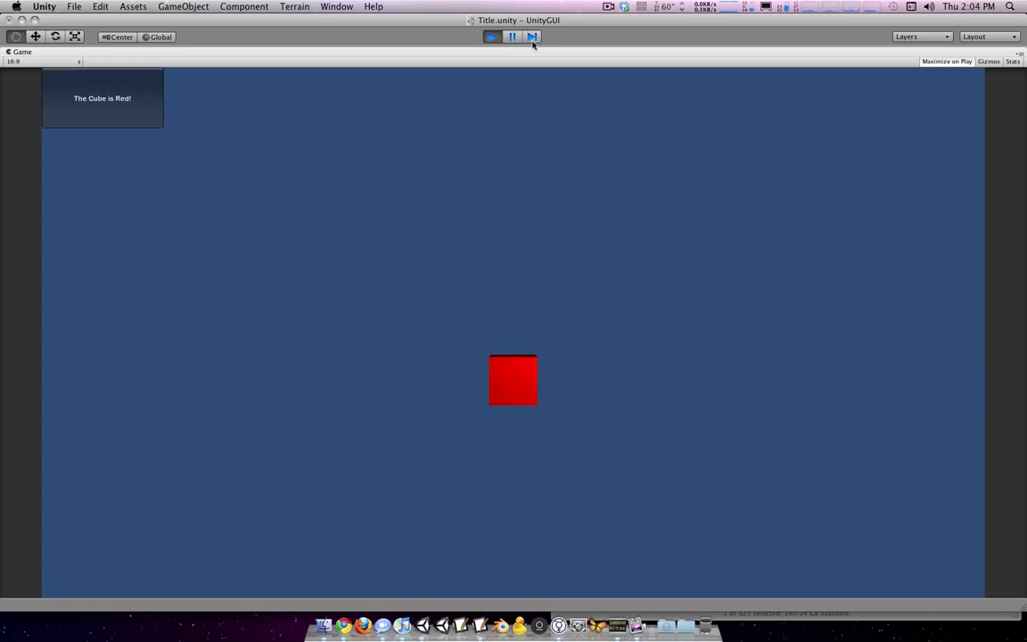
left_click(492, 36)
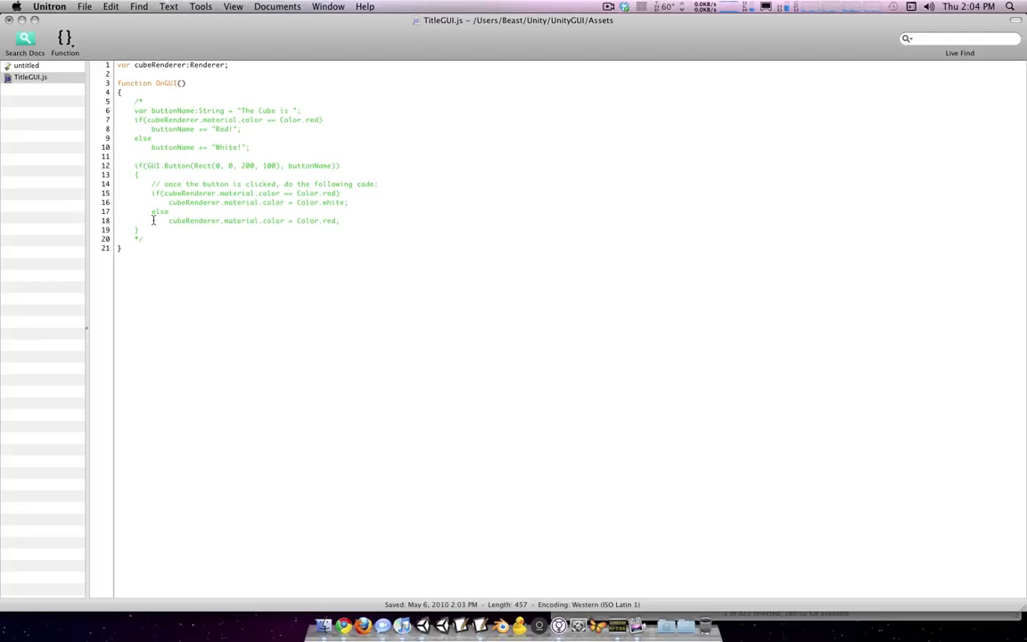
Comment out the old cube-colour button code in OnGUI and move to the top of the script.
key("Return")
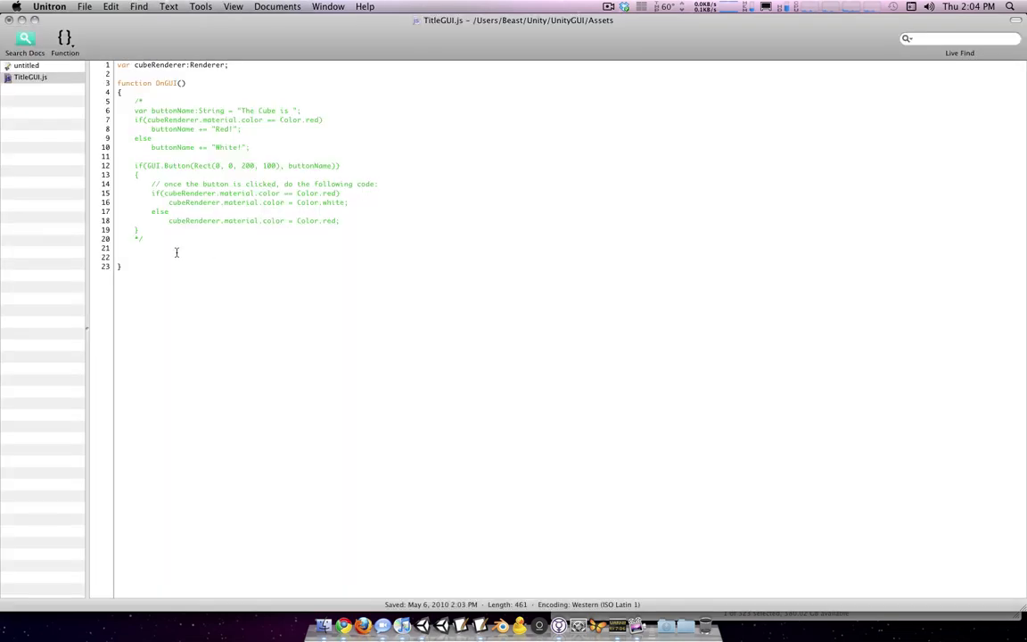
left_click(136, 257)
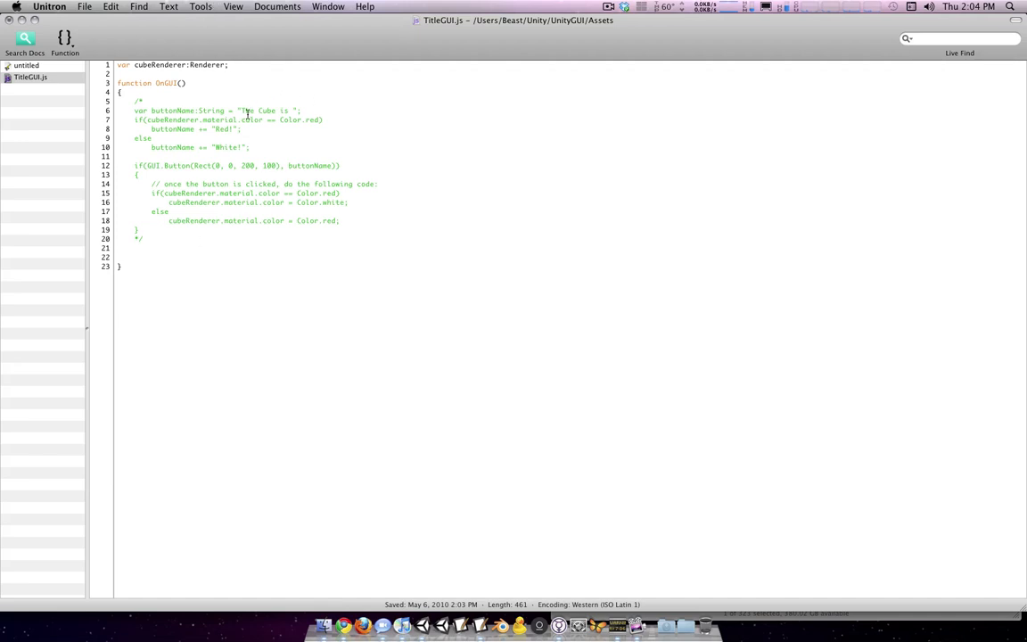
Declare private ints buttonWidth = 200, buttonHeight = 50 and spacing = 100 below cubeRenderer.
type("private va")
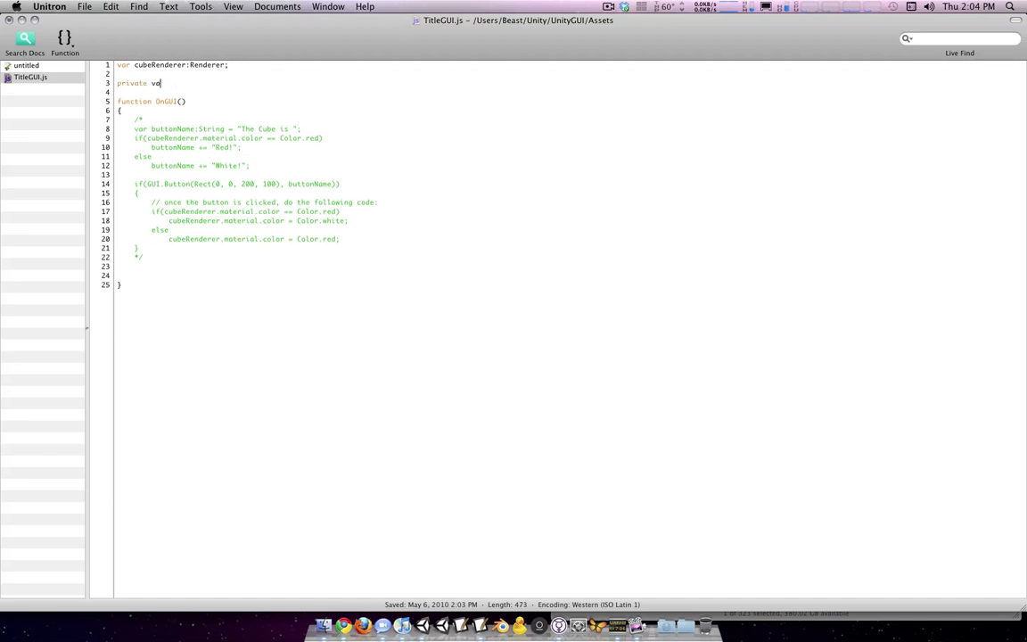
type("r width;")
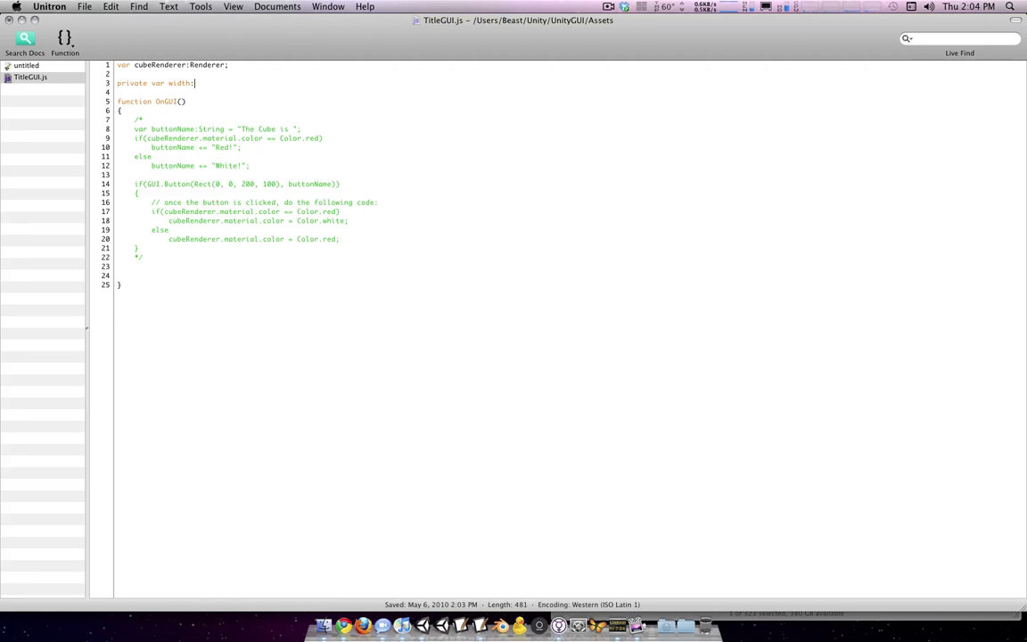
type("buttonWidth:int =")
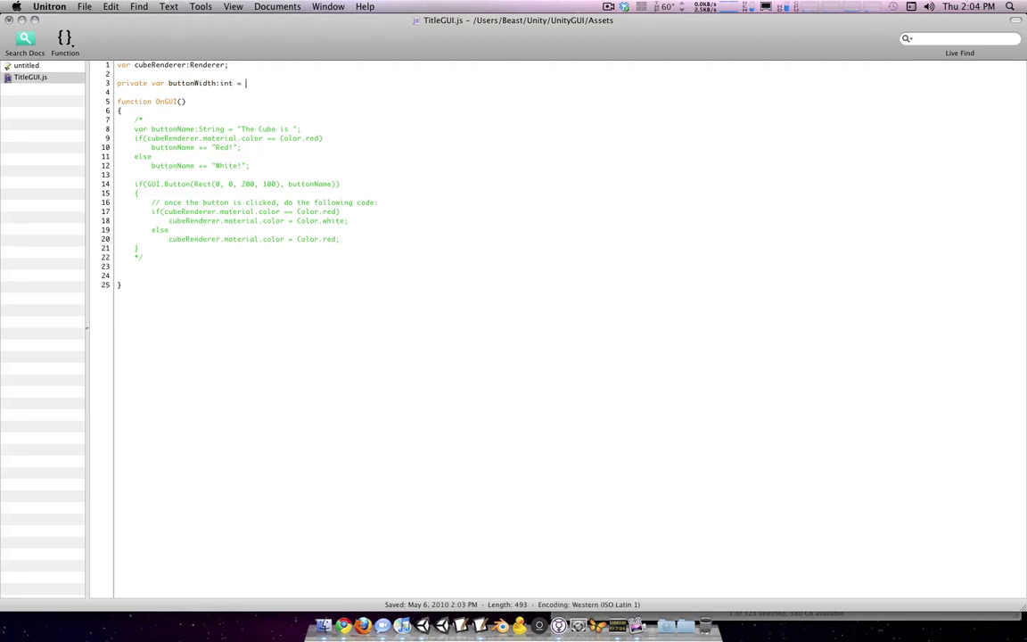
type("200;")
left_click(325, 91)
type("private var buttonHeight:")
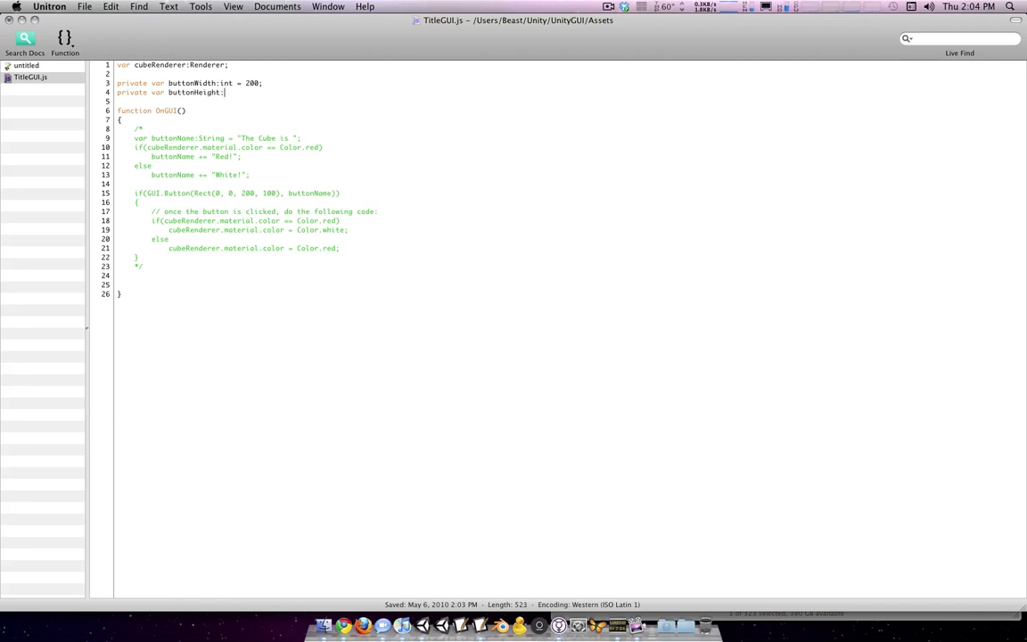
type("int = 50;")
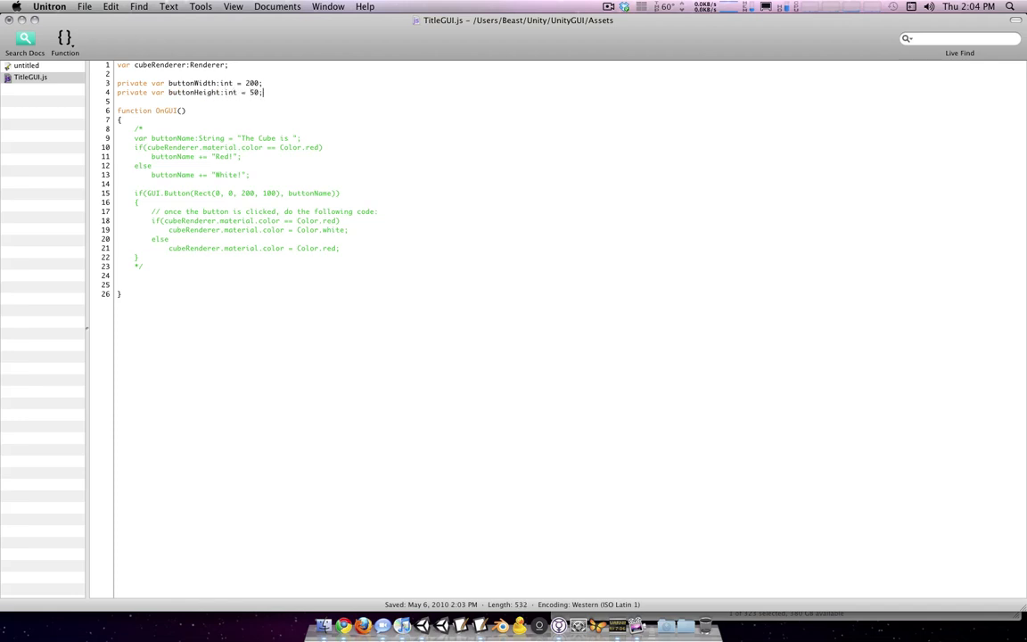
type("private v")
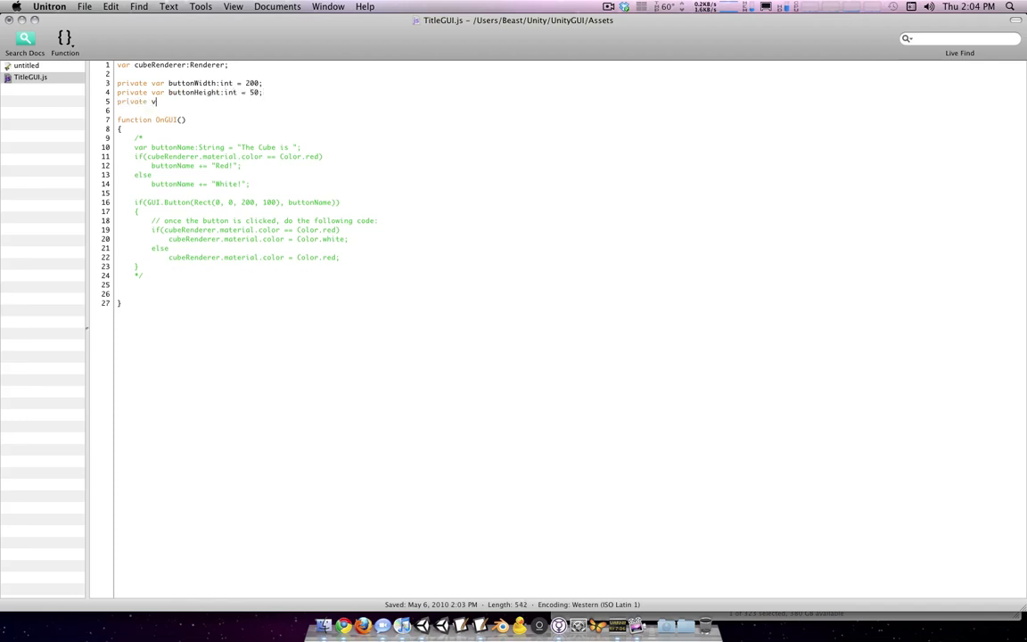
type("ar spacing:int =")
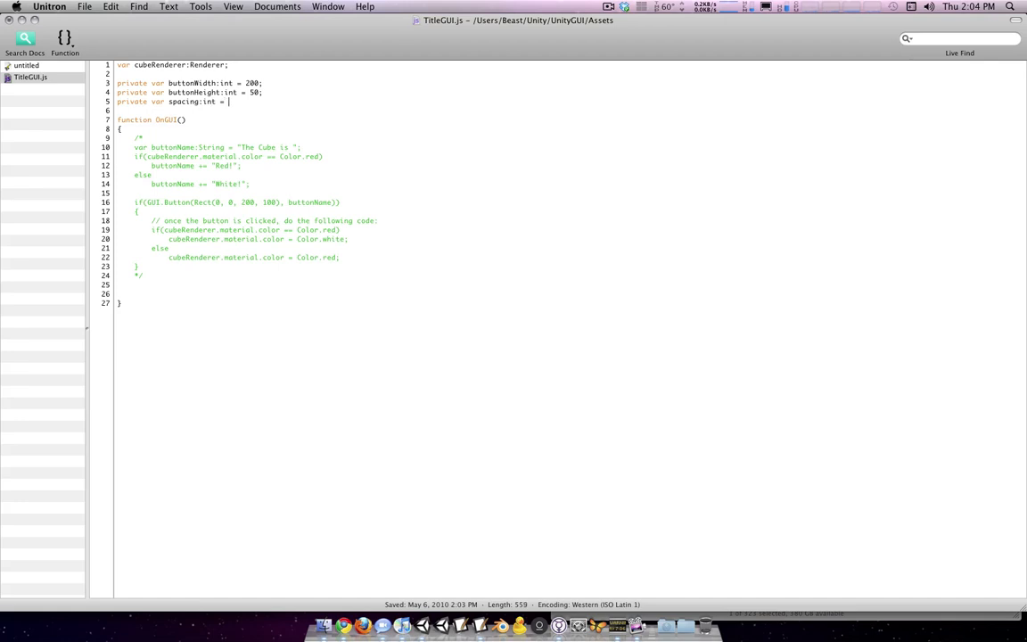
type("100;")
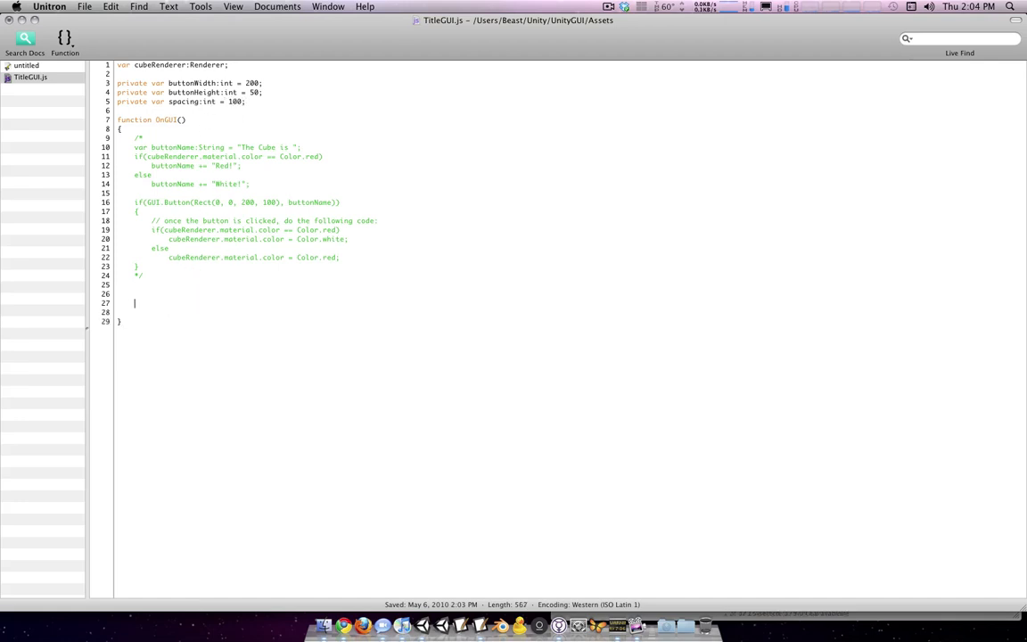
Start a new if(GUI statement inside OnGUI for the title buttons.
type("if(GUI")
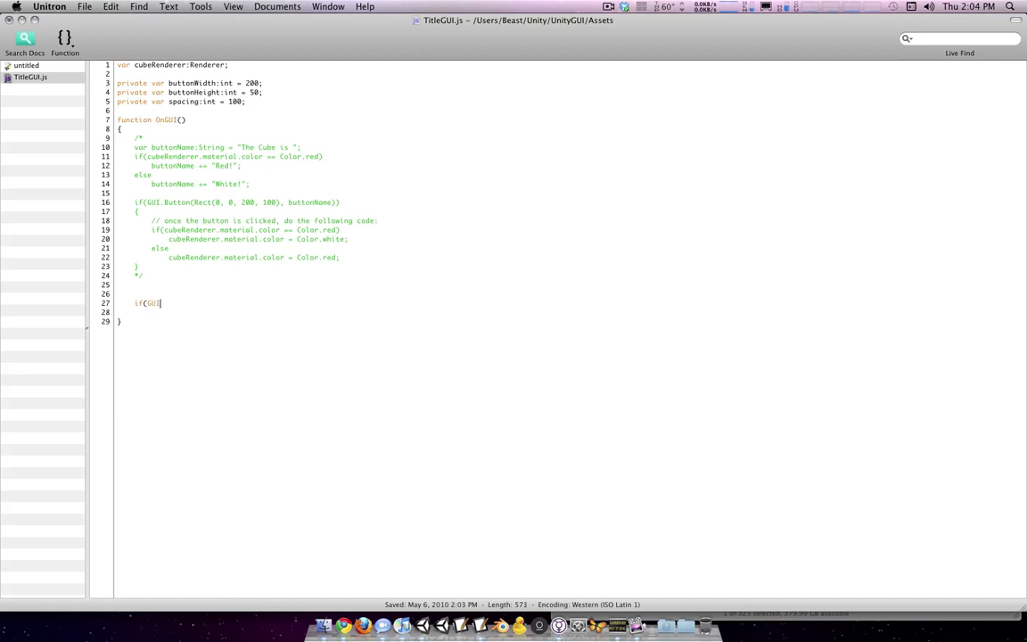
Begin GUI.Button with Rect x of Screen.width/2 - buttonWidth/2 to centre it horizontally.
type(".Button(Rect(")
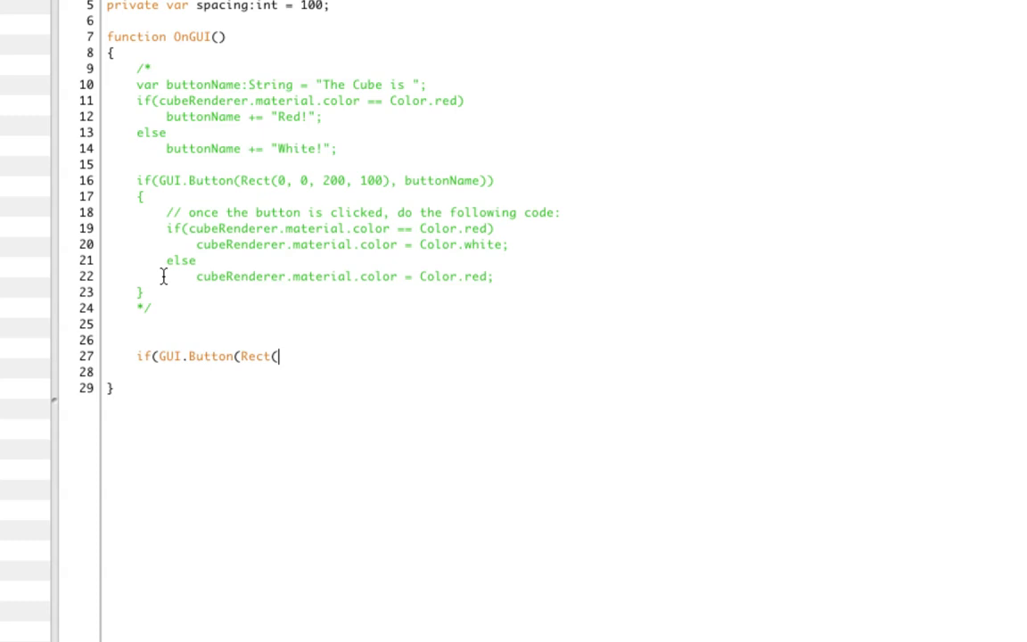
type("s")
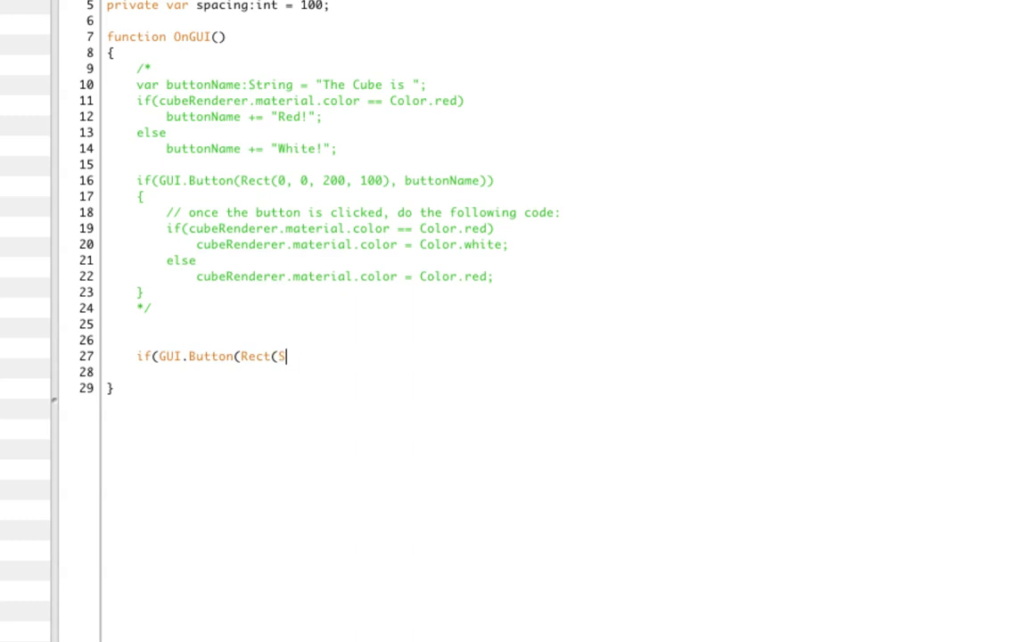
type("creen.width")
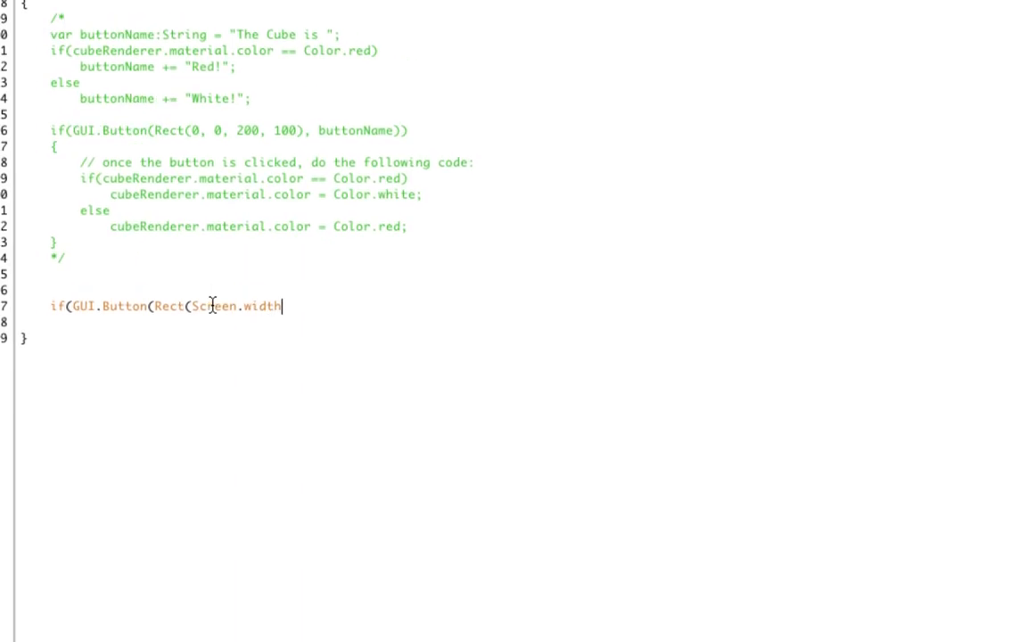
scroll("up", 3)
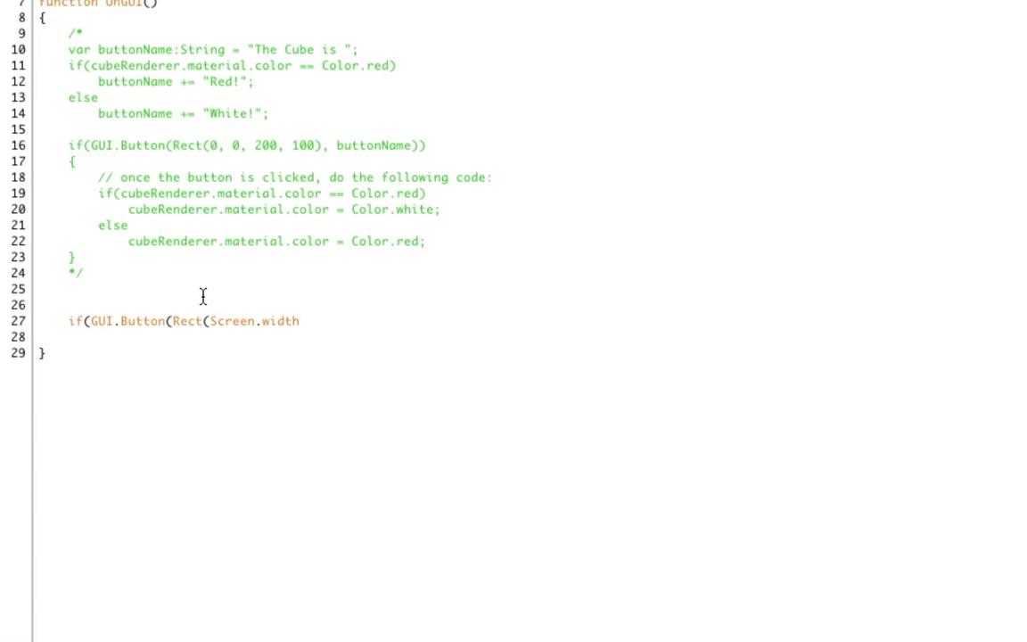
type("/2")
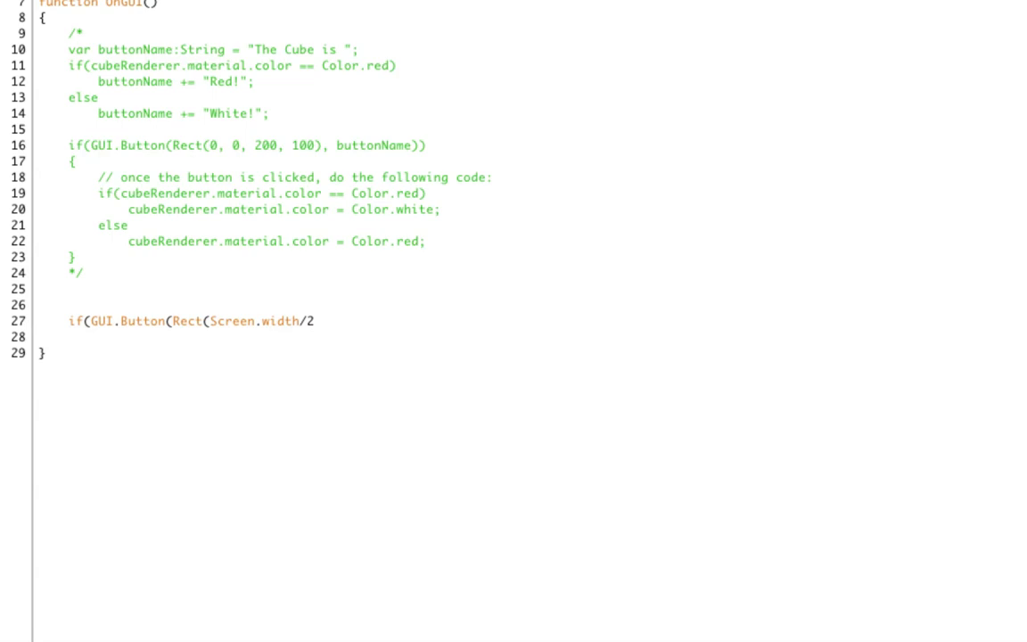
type("- butt")
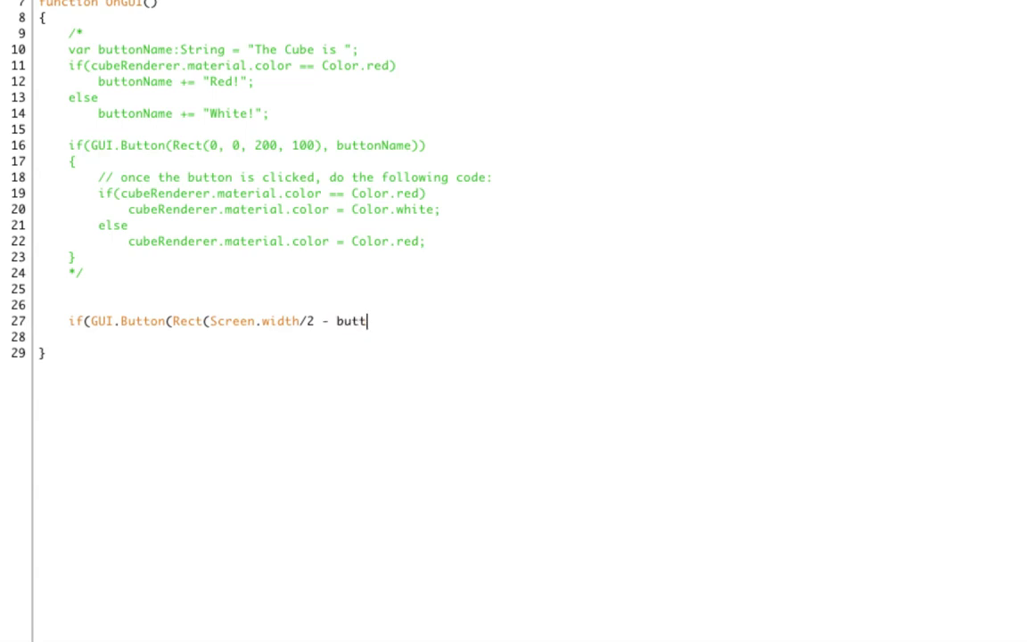
type("onWidth/2")
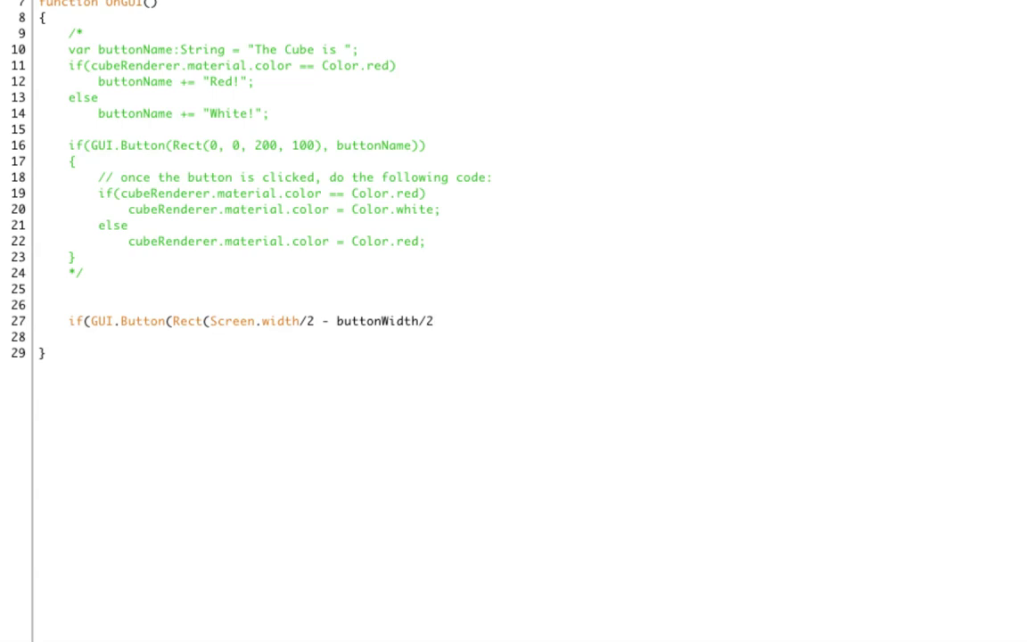
left_click(431, 321)
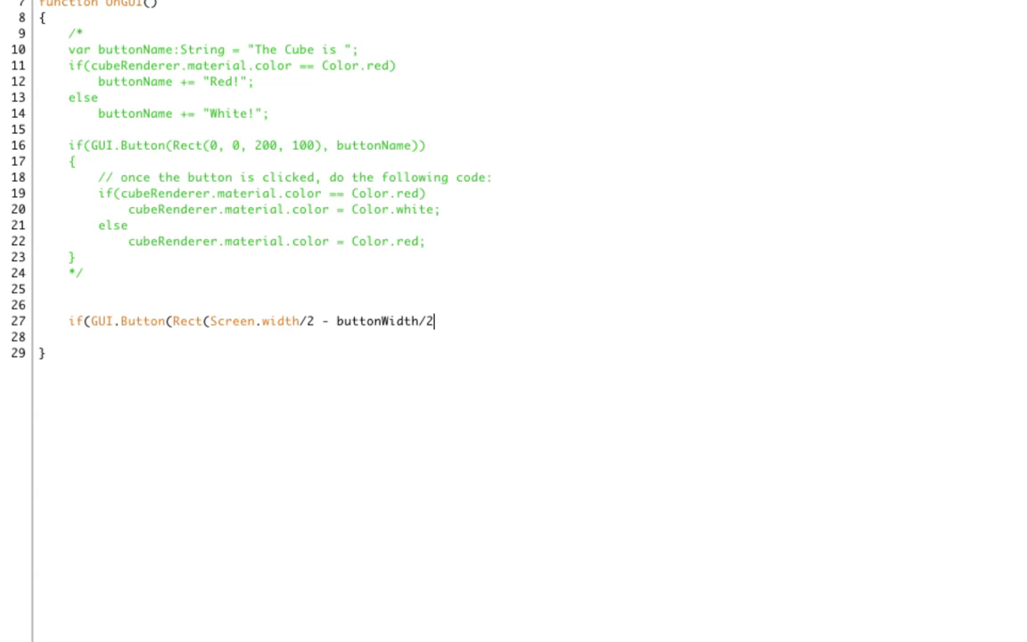
Add y of Screen.height/2 - buttonHeight/2 - spacing, size buttonWidth by buttonHeight, label 'New Game'.
type(", Scree")
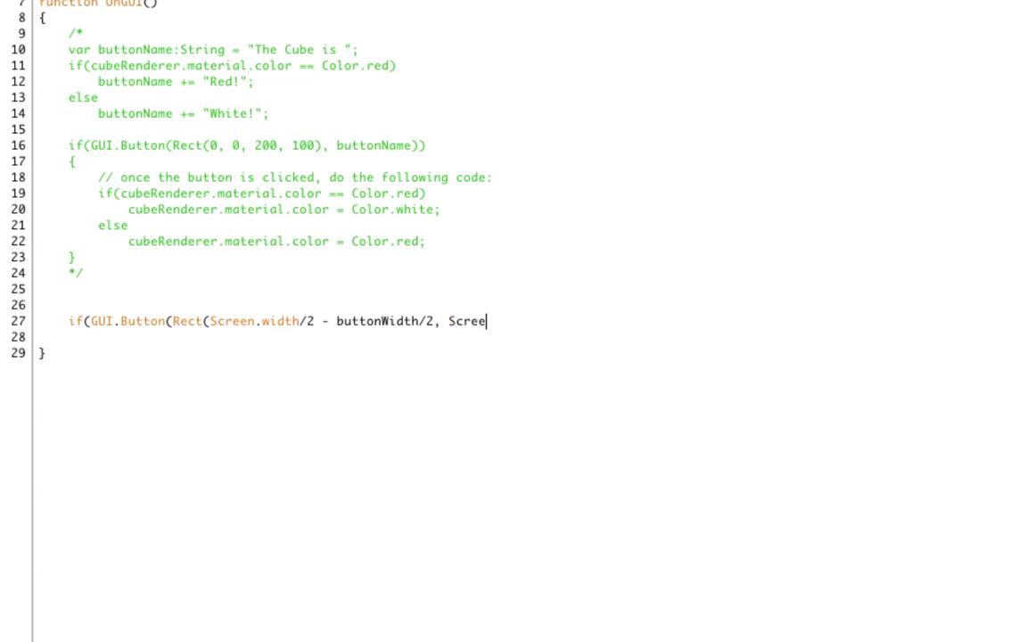
type("n.height/2")
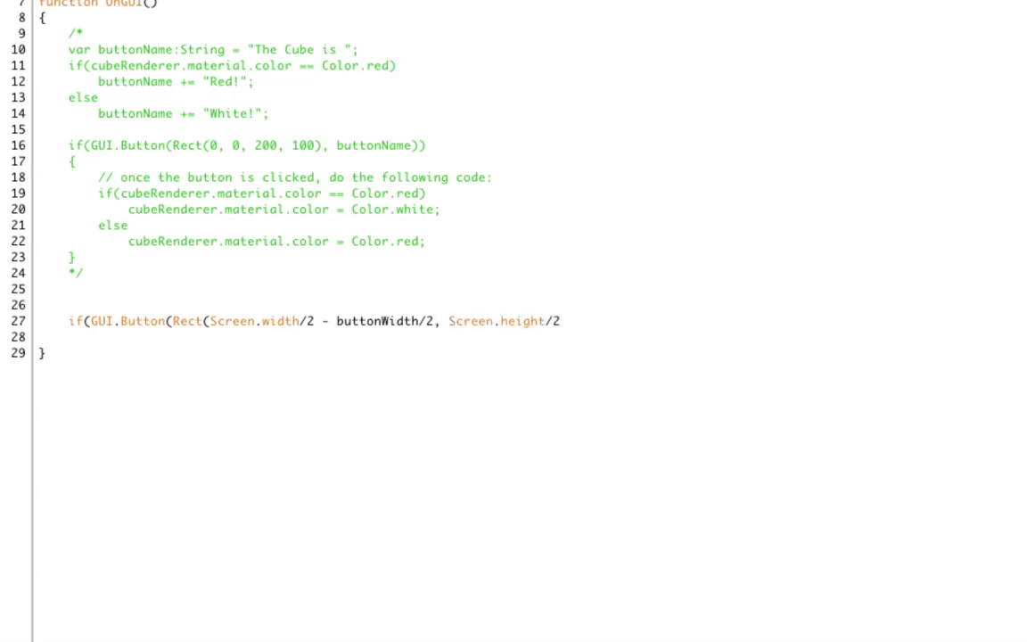
type("- height/2 -")
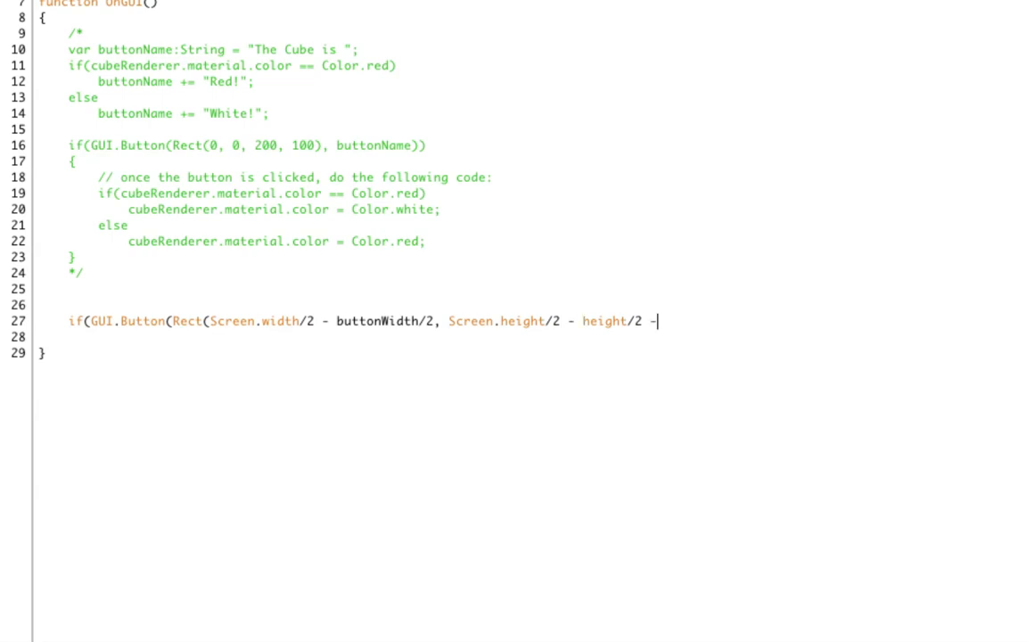
type("spacing, width, he")
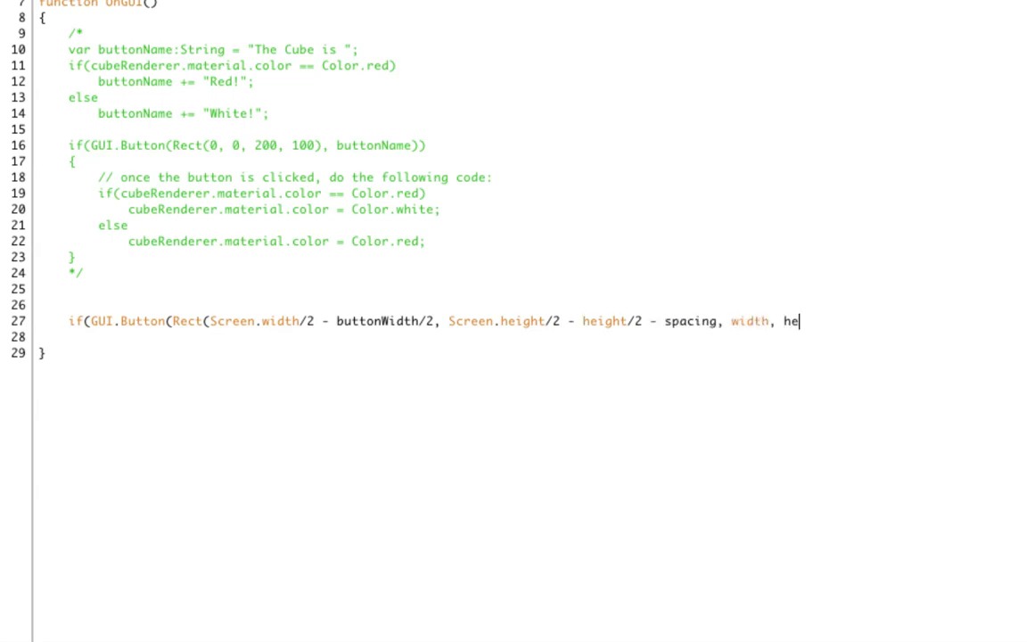
type("ight), \"")
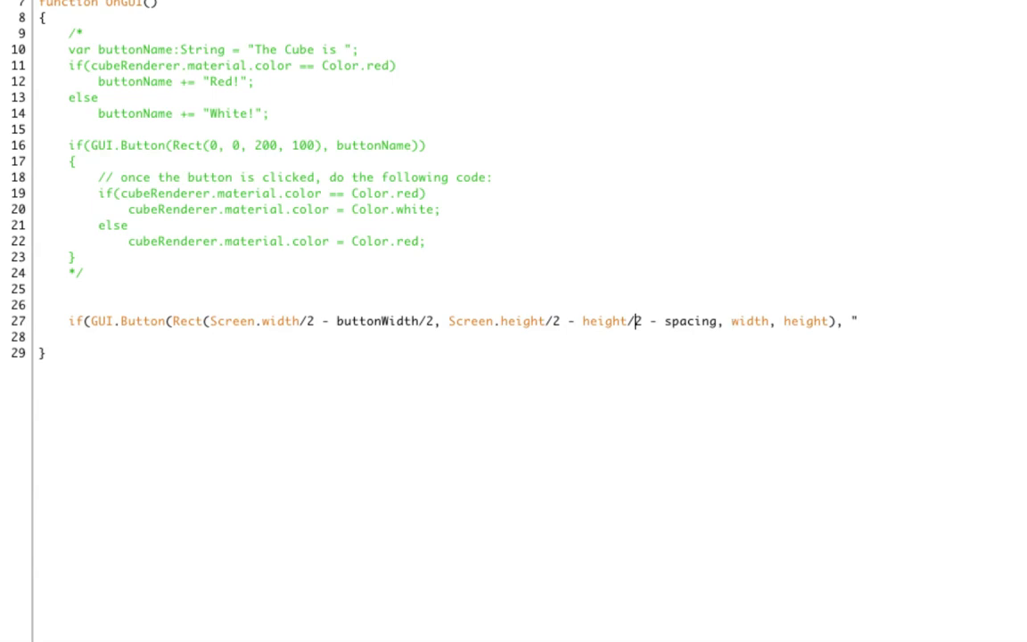
type("buttonH")
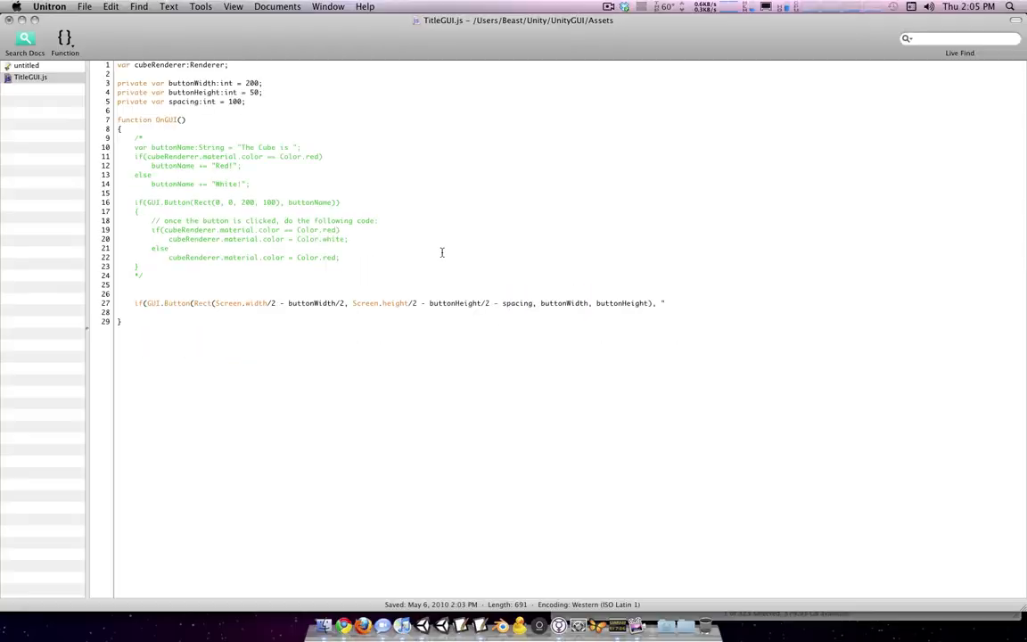
type("New Gam")
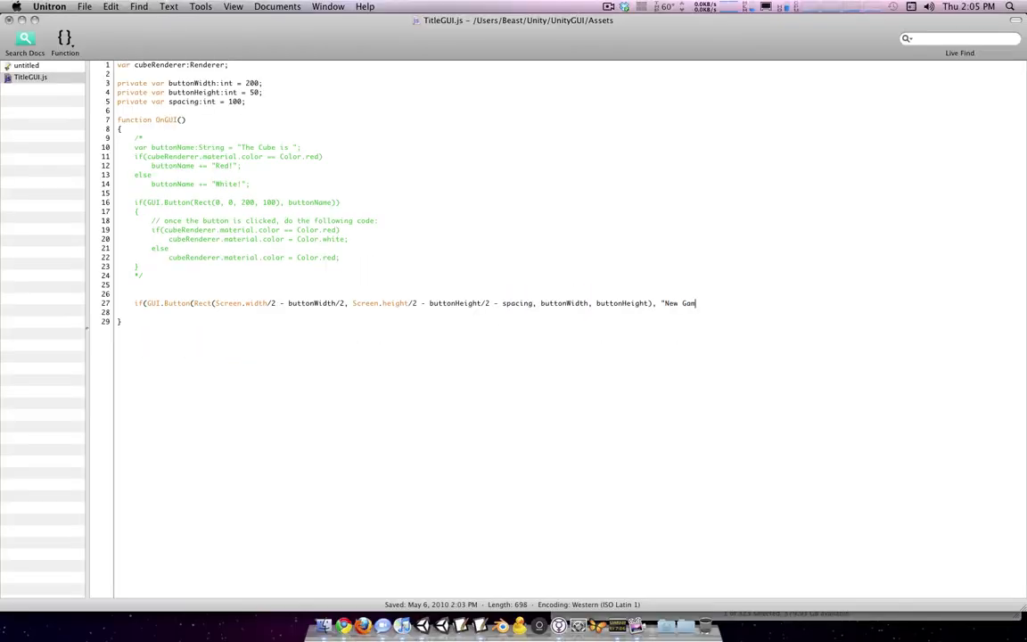